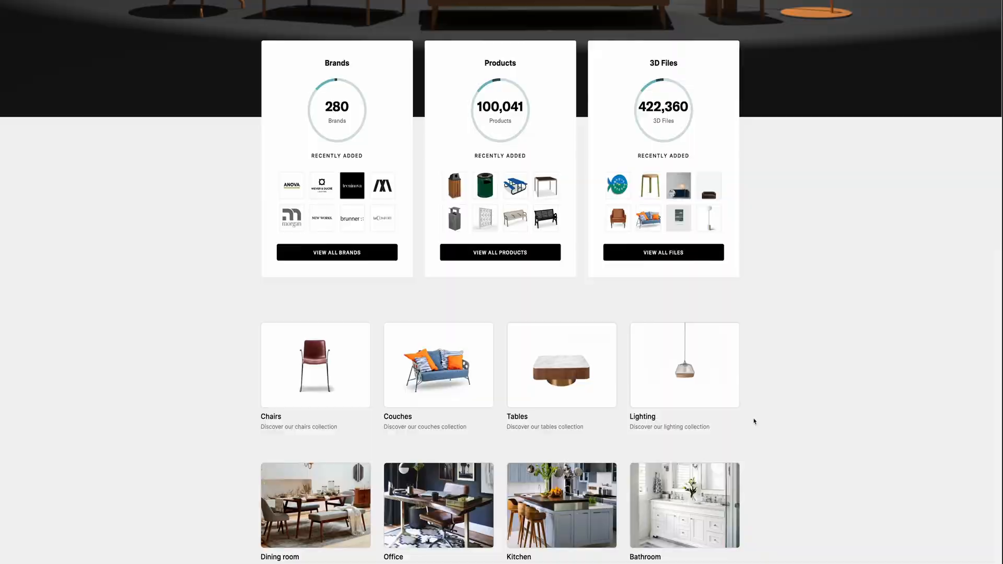
Step: Show Addsome's full catalog filtered to products with 3D files
scroll("up", 3)
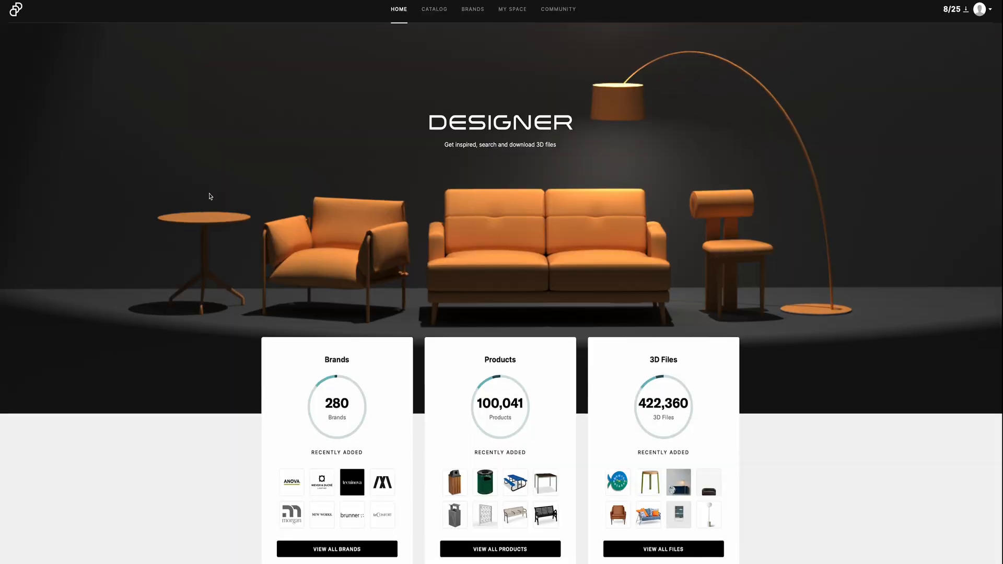
scroll("down", 3)
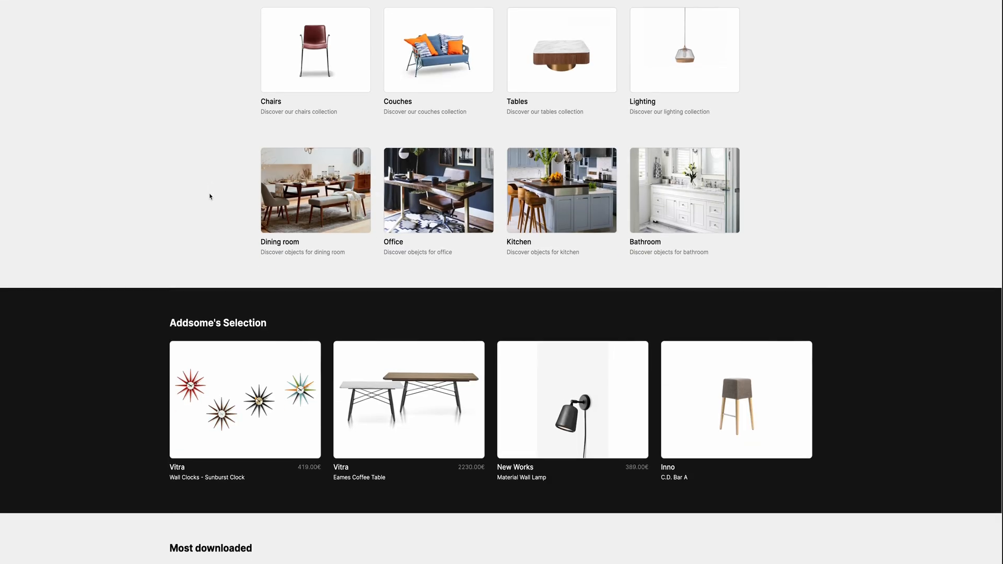
left_click(433, 11)
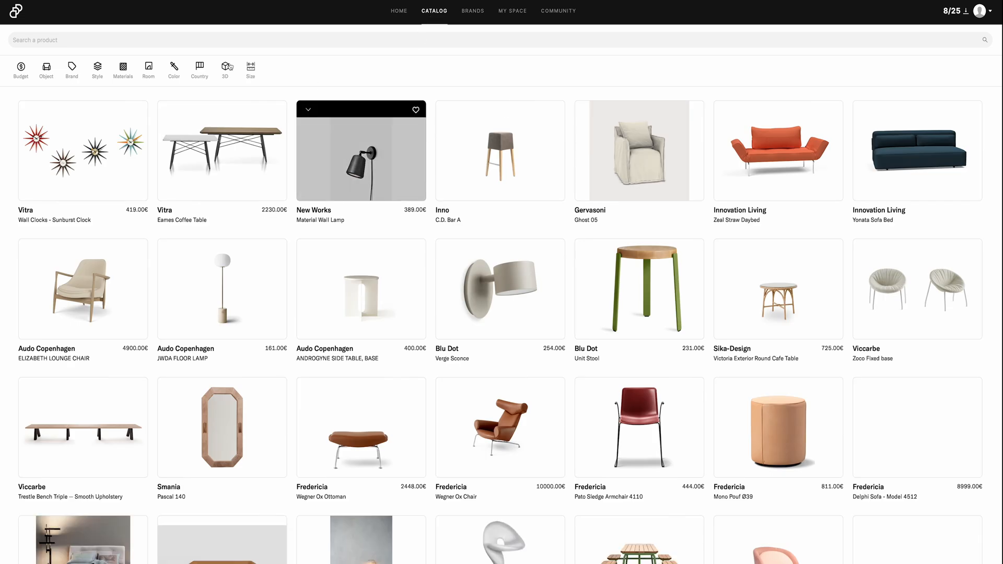
left_click(224, 66)
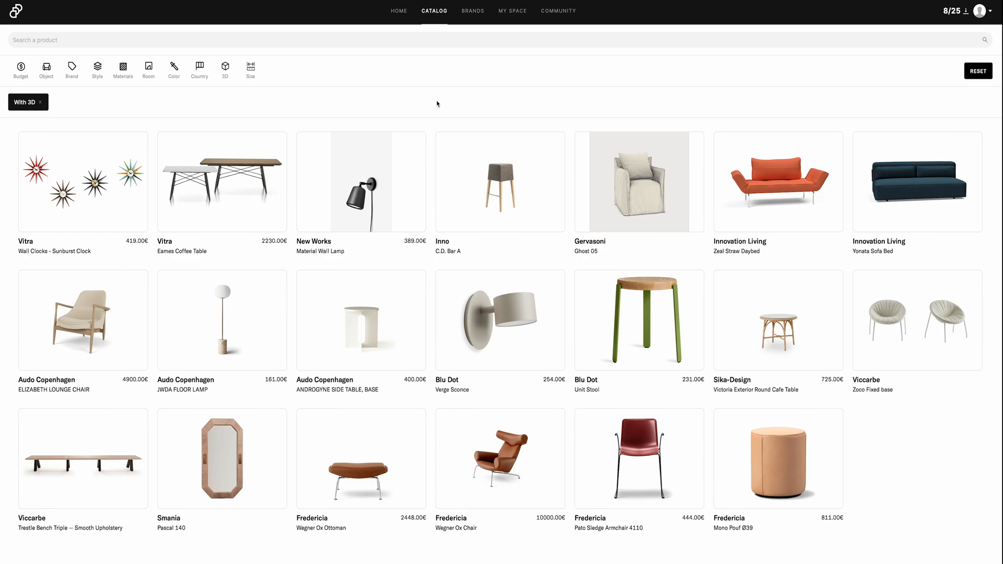
Step: Preview the Wegner Ox Chair's photo and grey upholstered version, then close its details
scroll("down", 3)
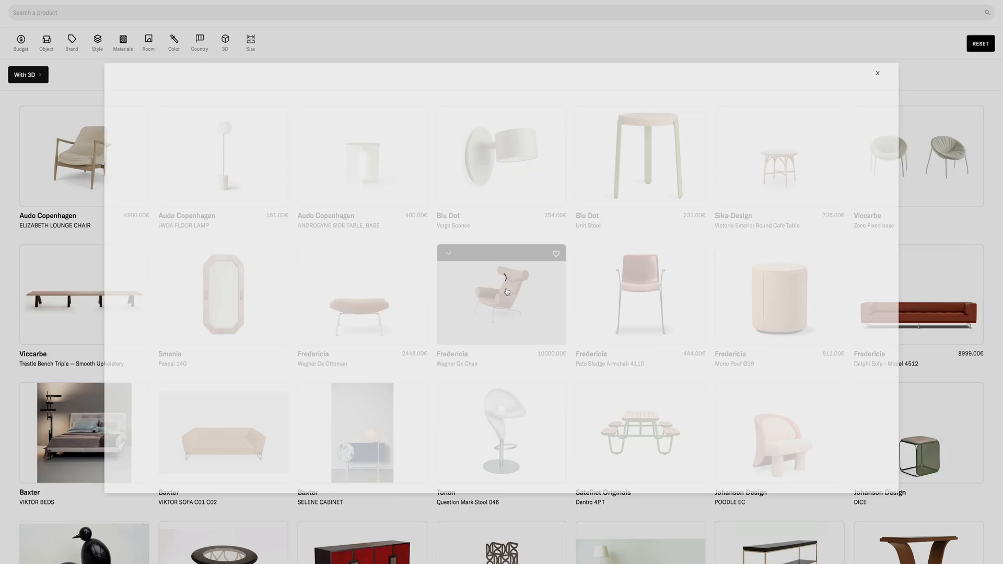
left_click(501, 294)
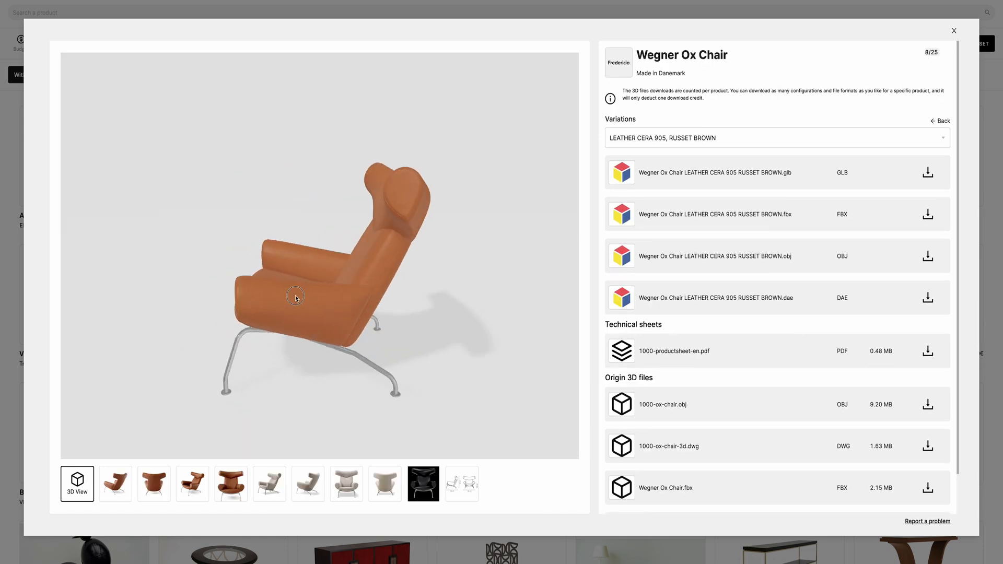
left_click(115, 484)
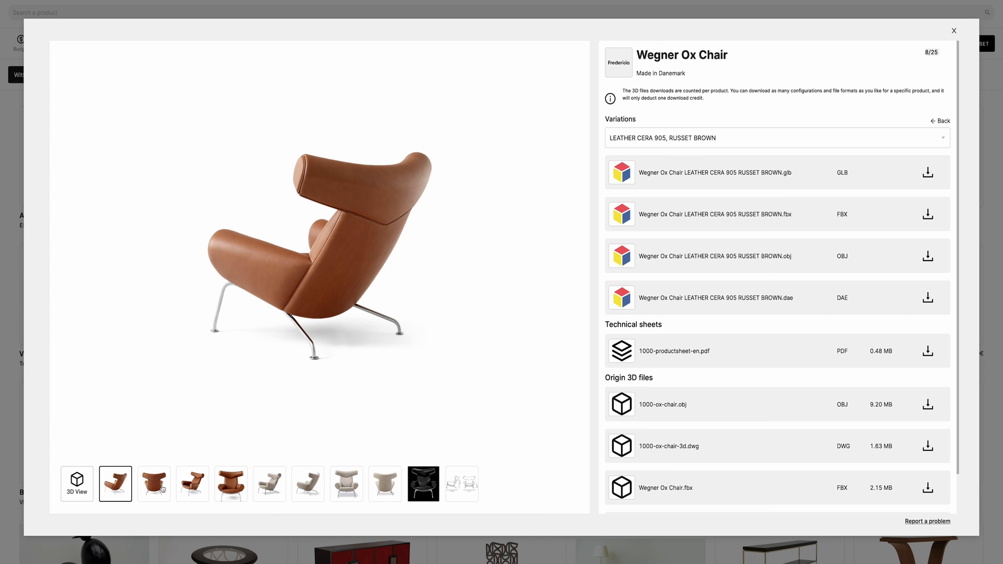
left_click(269, 484)
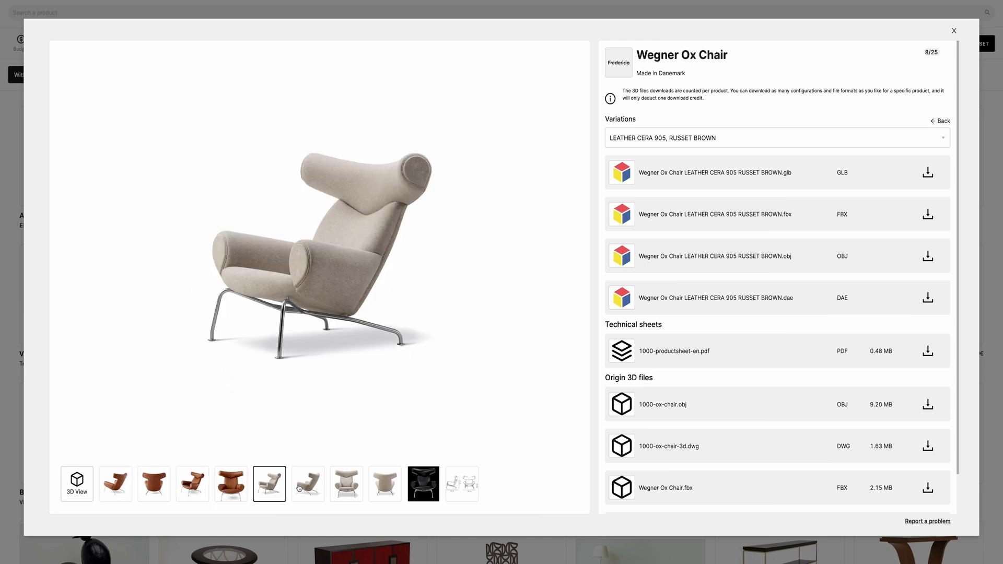
left_click(953, 31)
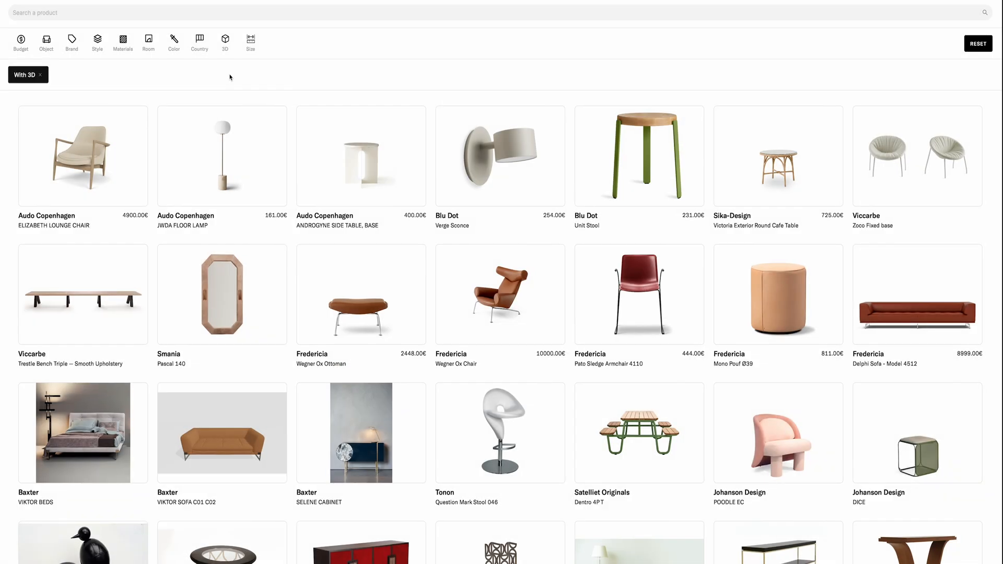
Step: Filter the 3D catalog to Armchairs and open Grand Relax with its product photo
left_click(45, 41)
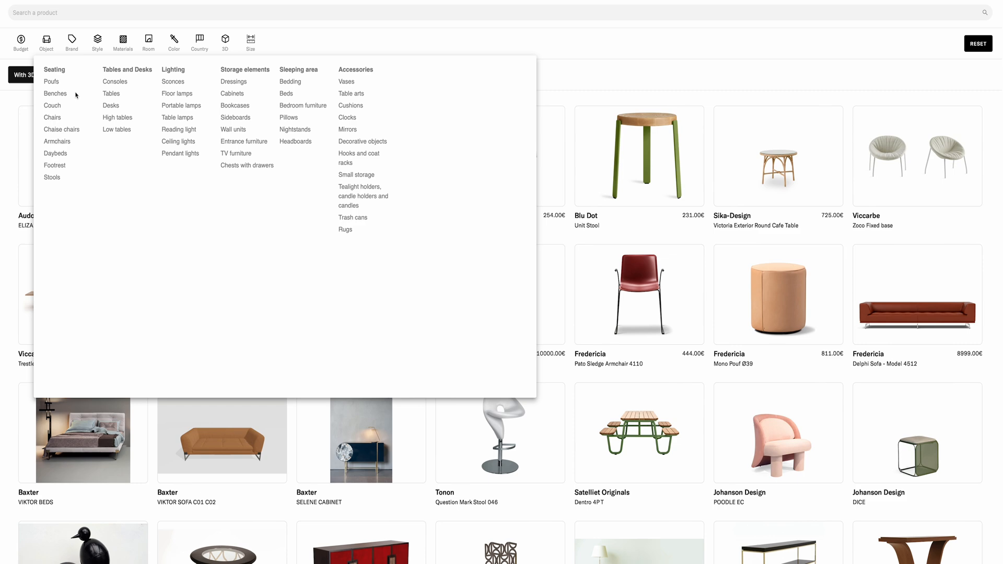
left_click(57, 140)
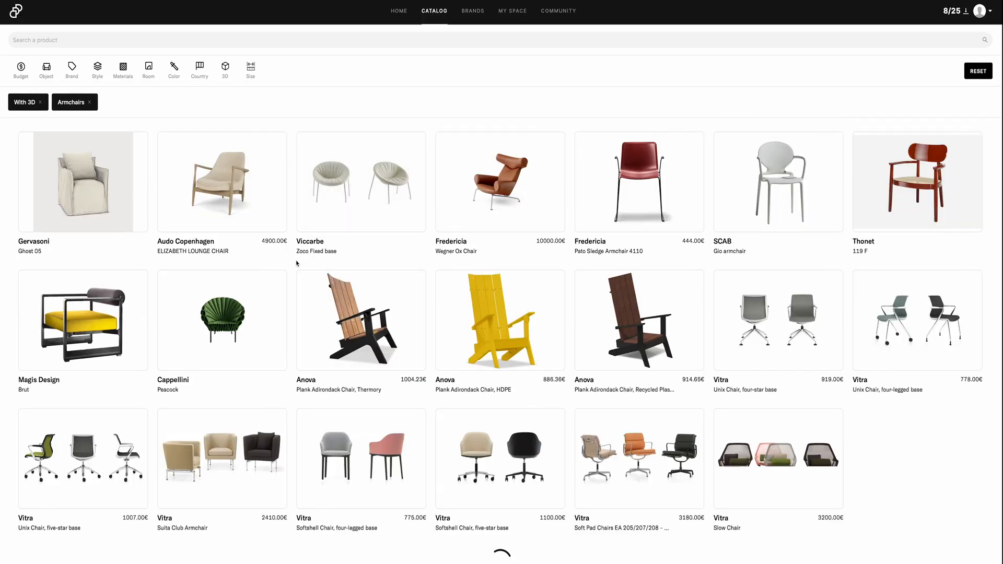
scroll("down", 3)
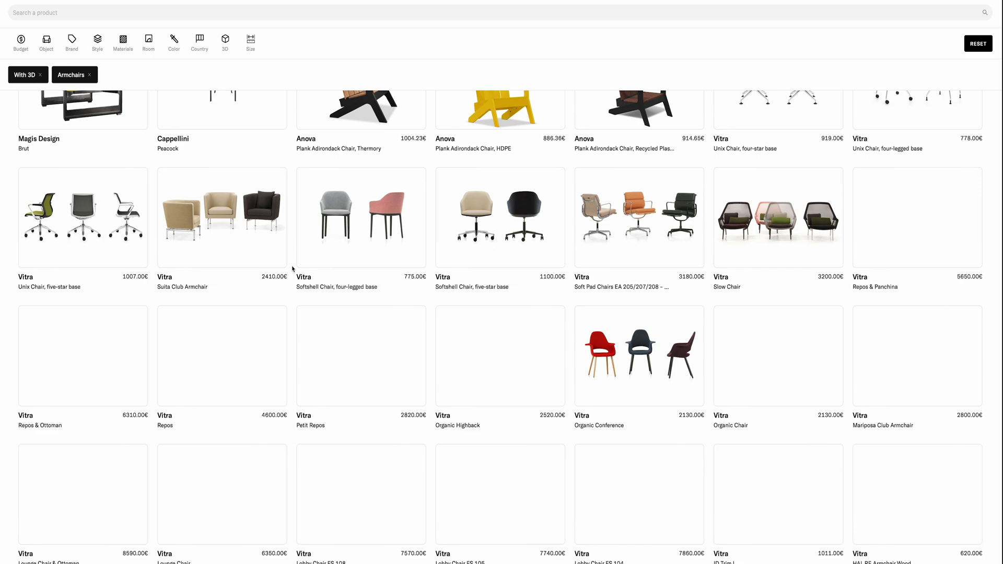
scroll("down", 3)
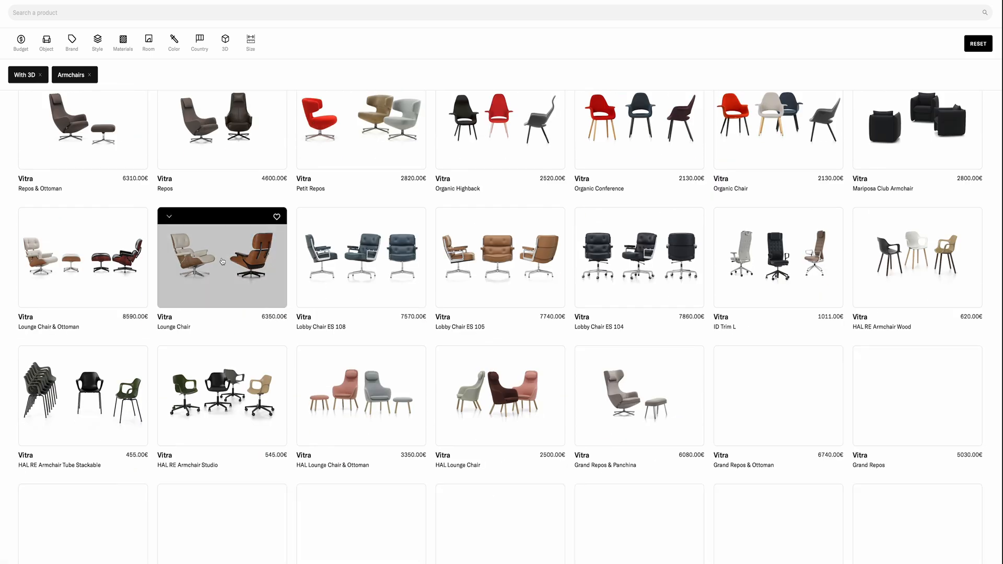
scroll("down", 3)
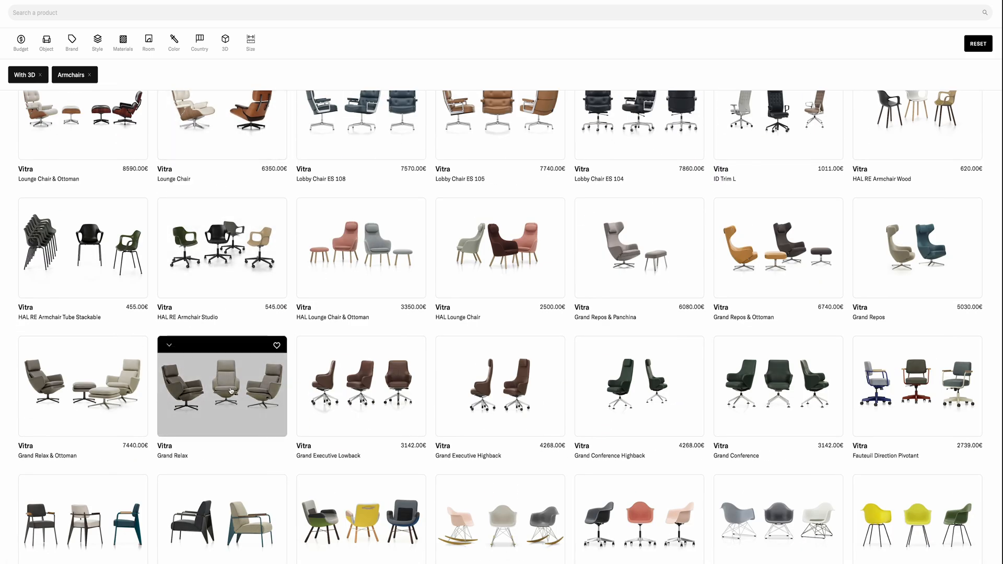
left_click(221, 385)
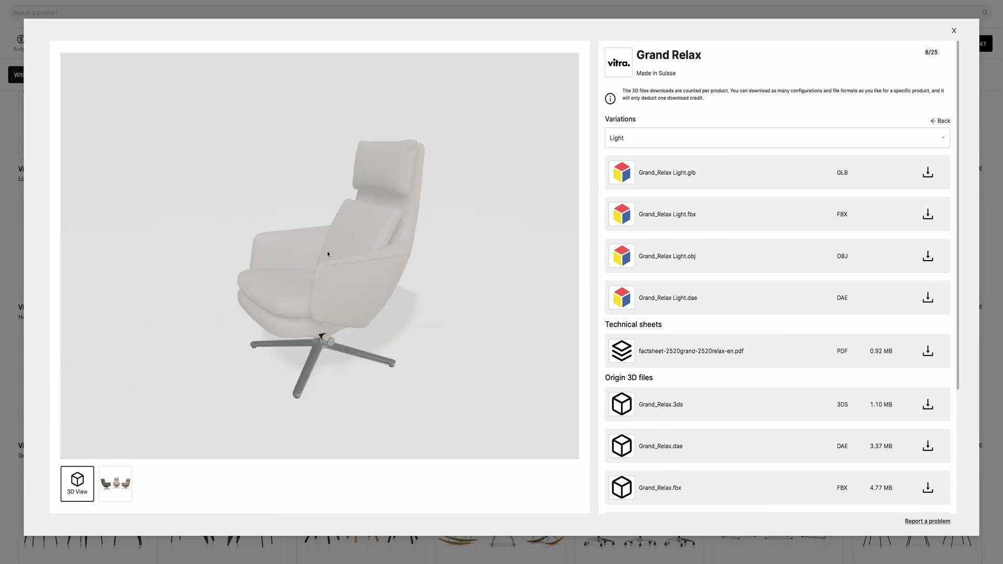
left_click(115, 484)
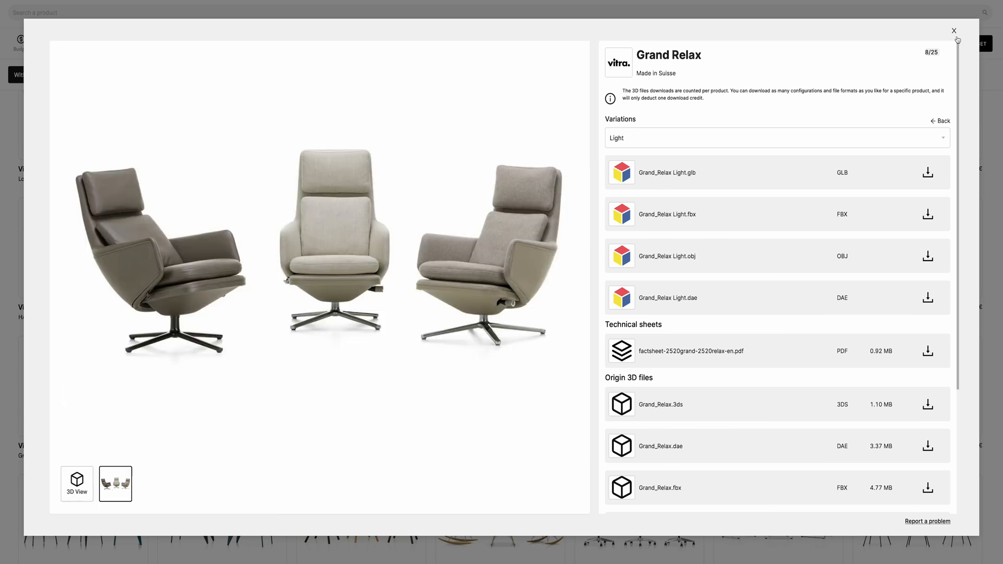
Step: Switch the Object filter from Armchairs to Beds and preview the 4231/21 Bed
left_click(953, 30)
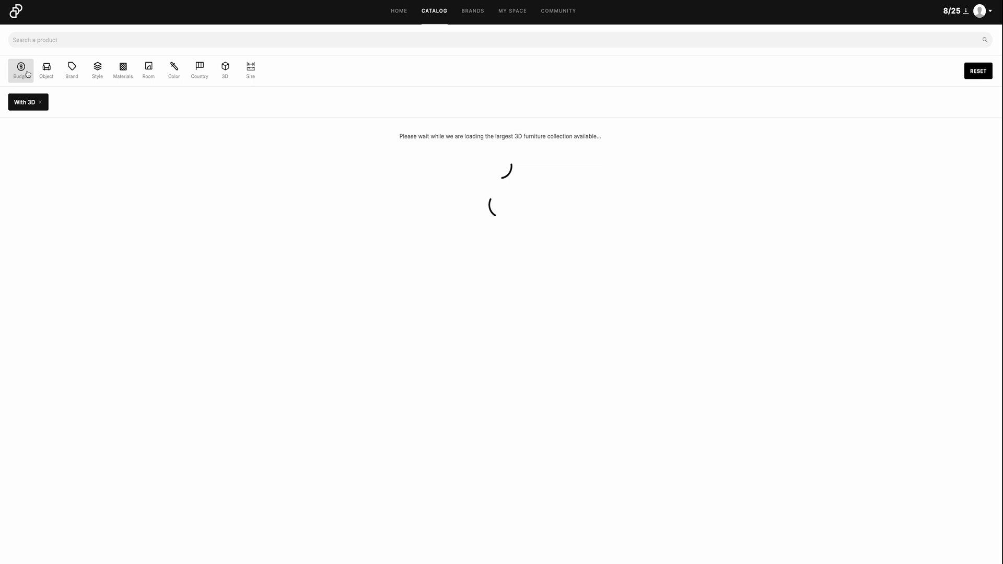
left_click(45, 69)
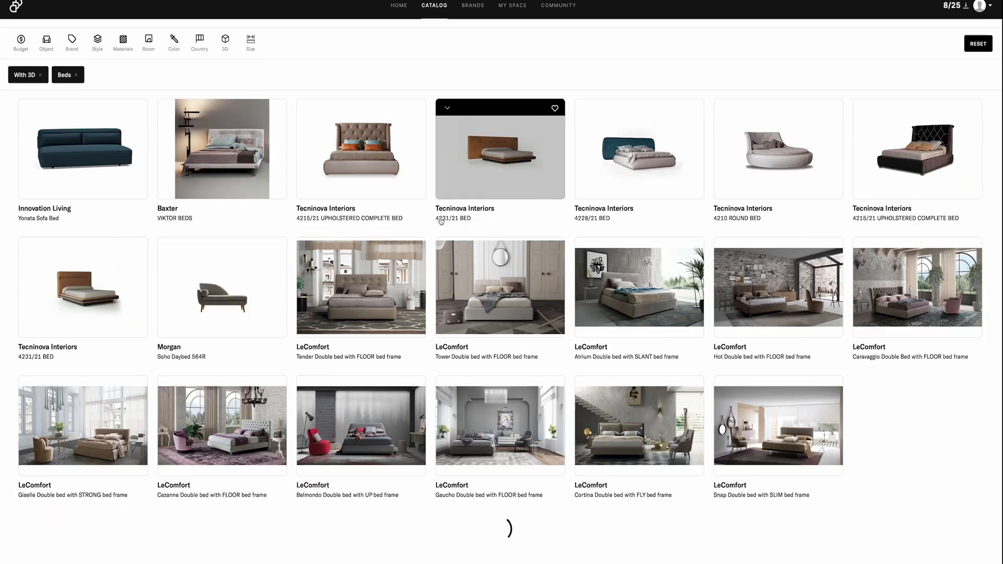
scroll("down", 3)
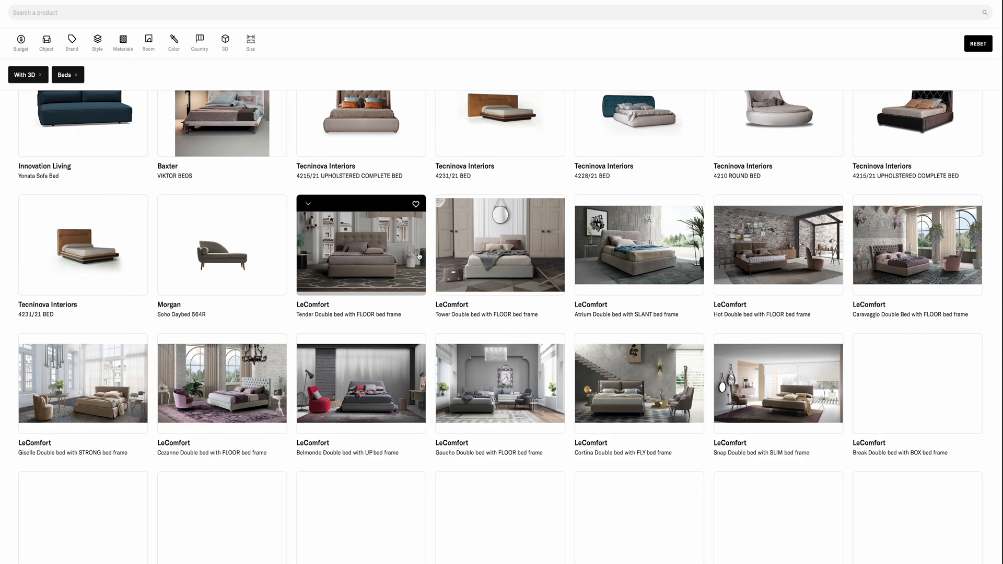
scroll("down", 3)
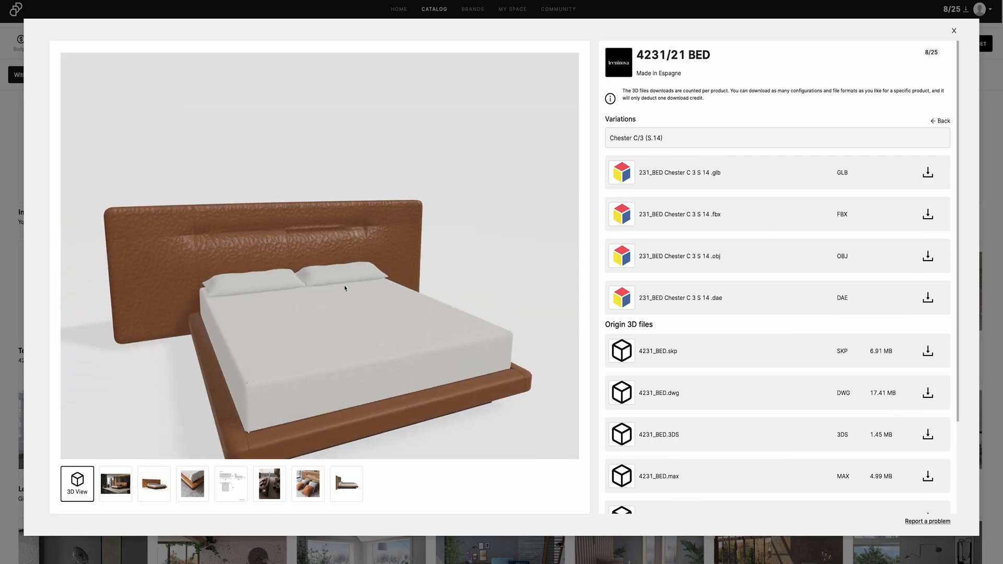
left_click(953, 30)
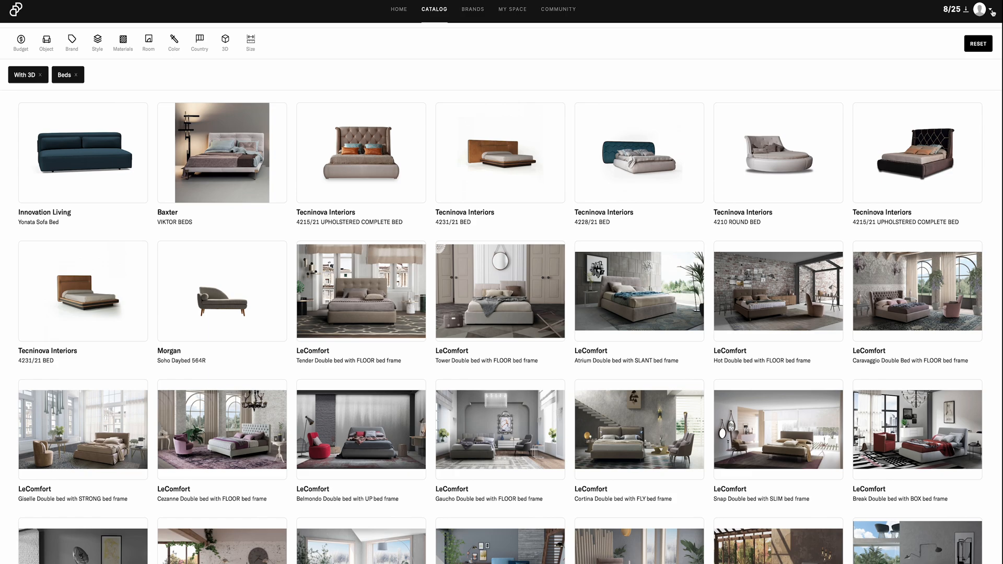
Step: Review the account subscription plan and the All Brands list with product counts
left_click(979, 9)
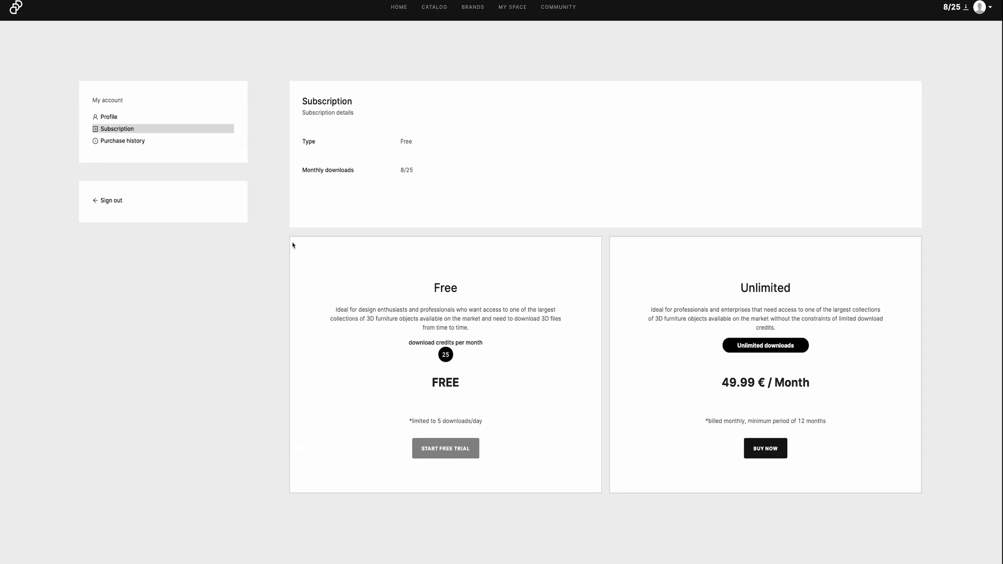
left_click(473, 10)
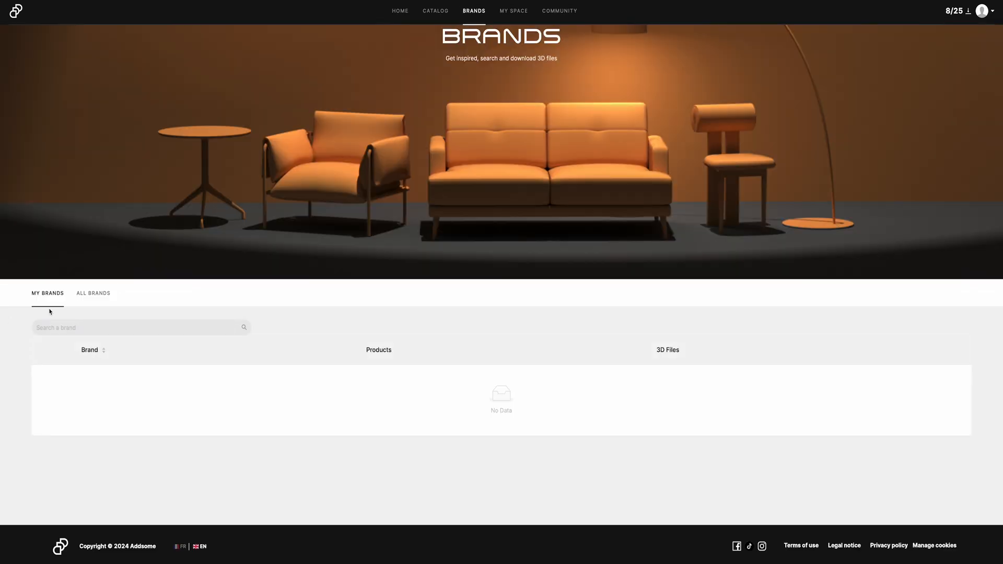
left_click(93, 293)
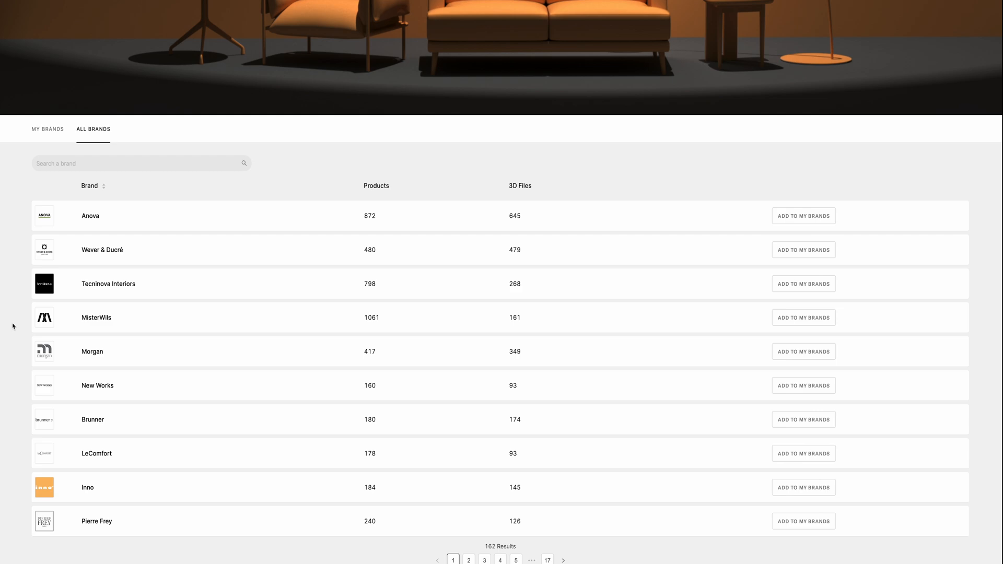
left_click(258, 6)
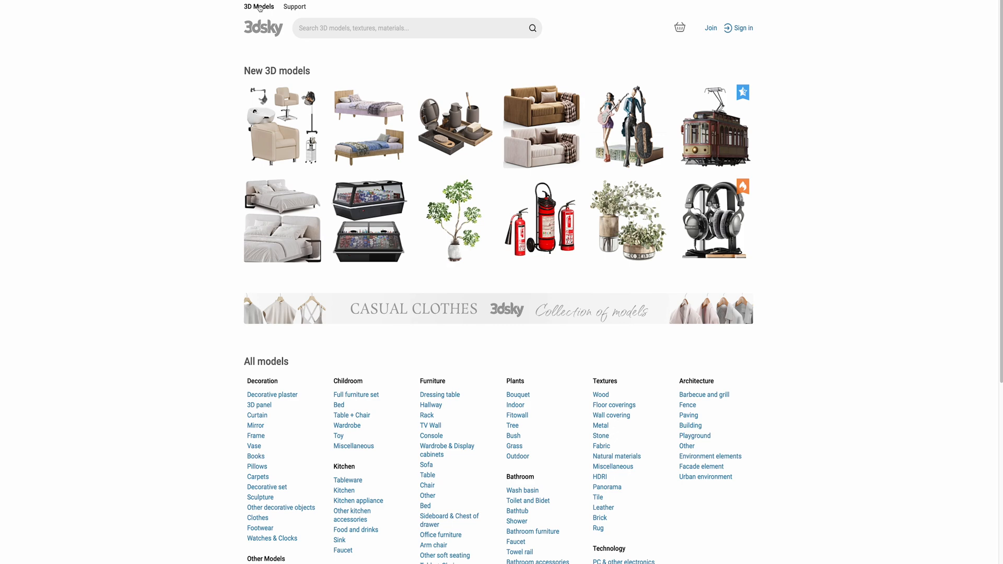
Step: Search 3dsky for 'bed', restrict results to FREE models, and scroll through them
left_click(259, 6)
type("b")
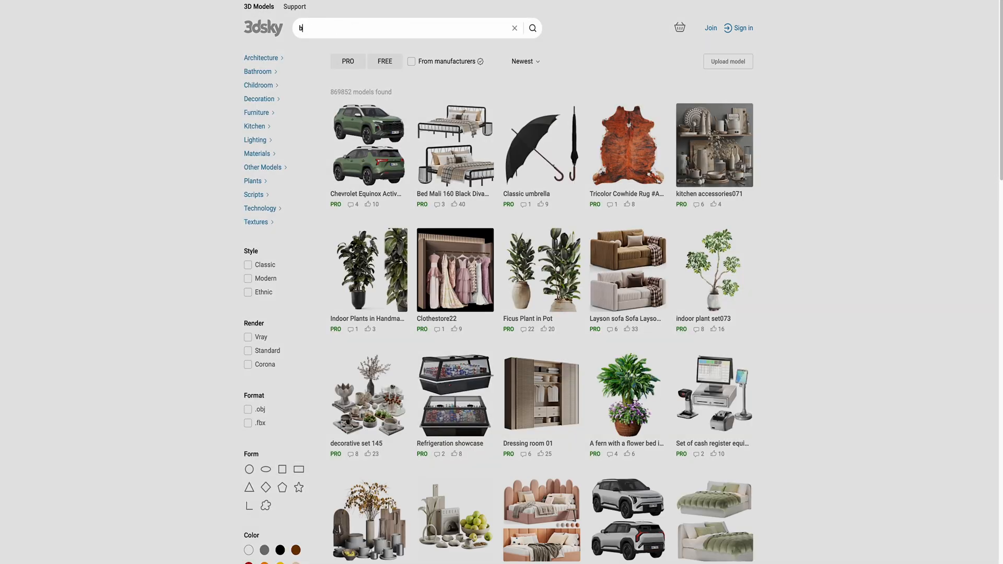
type("ed")
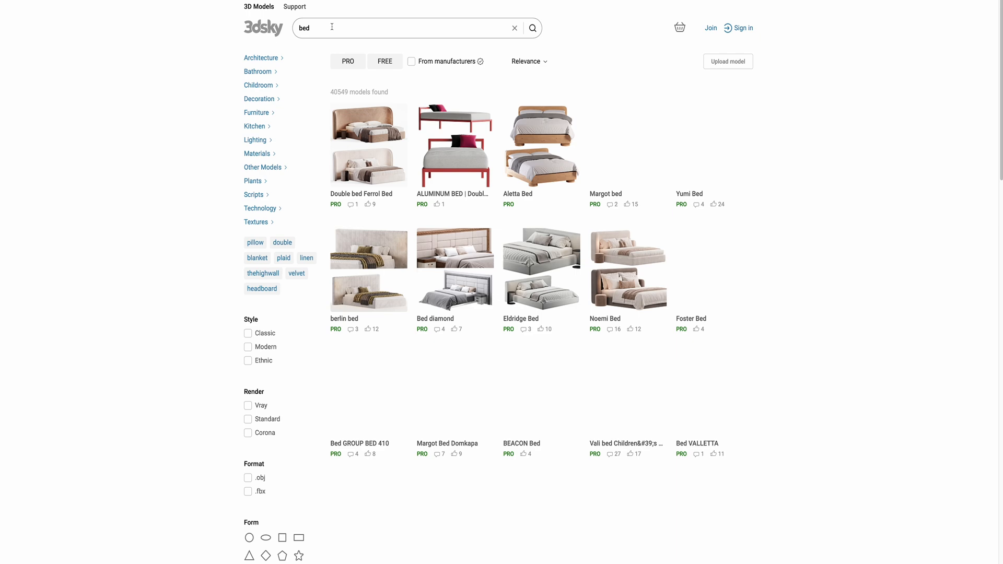
left_click(383, 60)
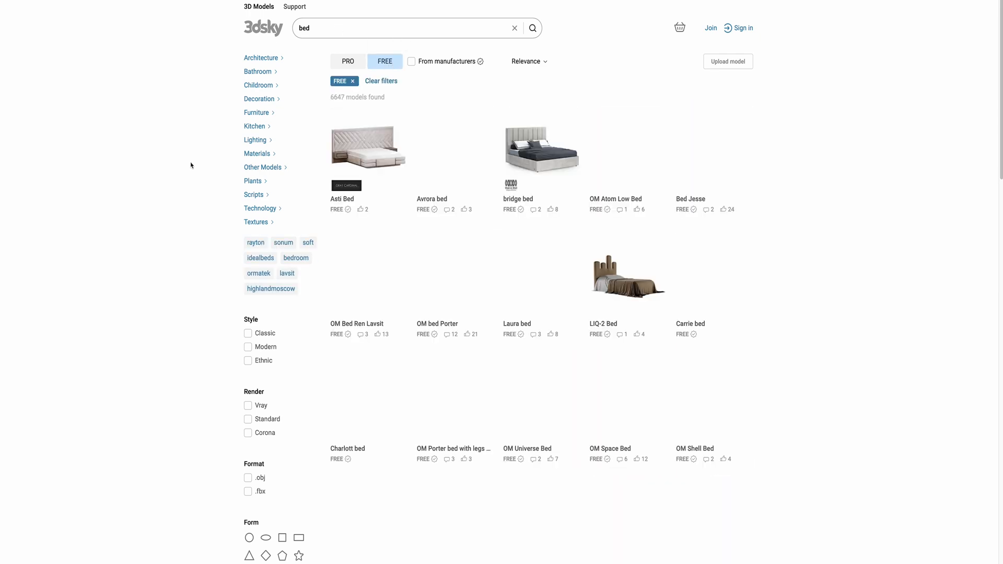
scroll("down", 3)
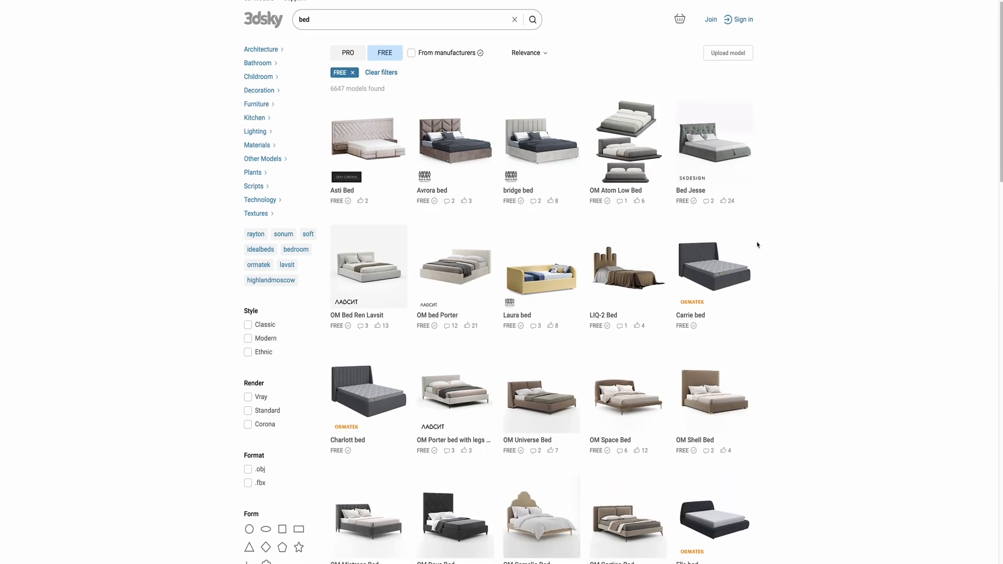
scroll("down", 3)
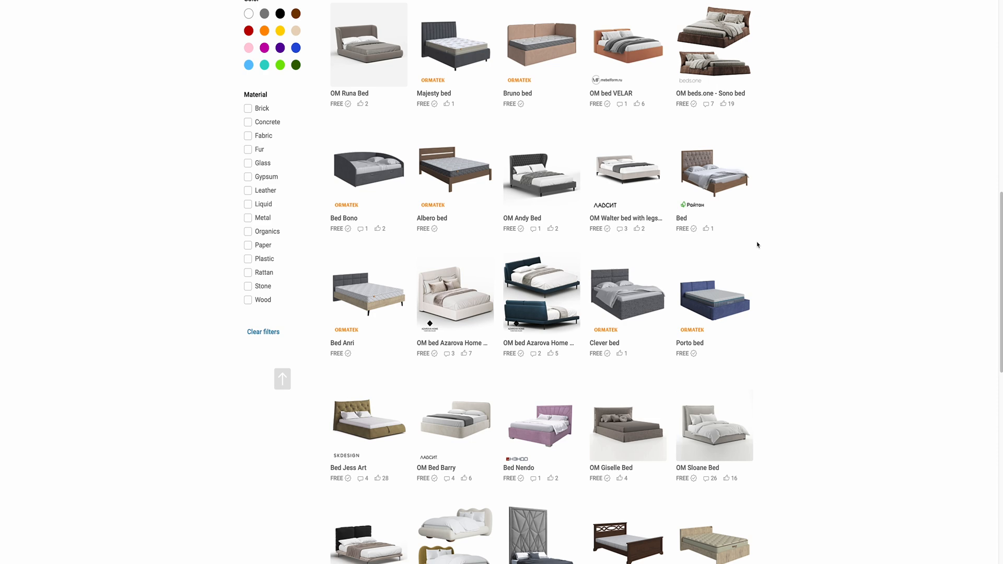
scroll("down", 3)
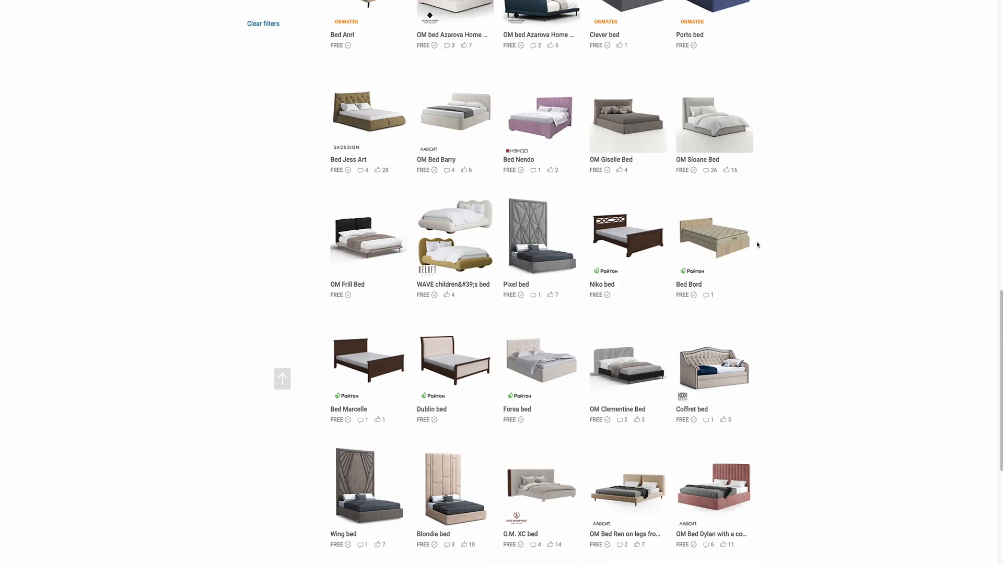
mouse_move(627, 484)
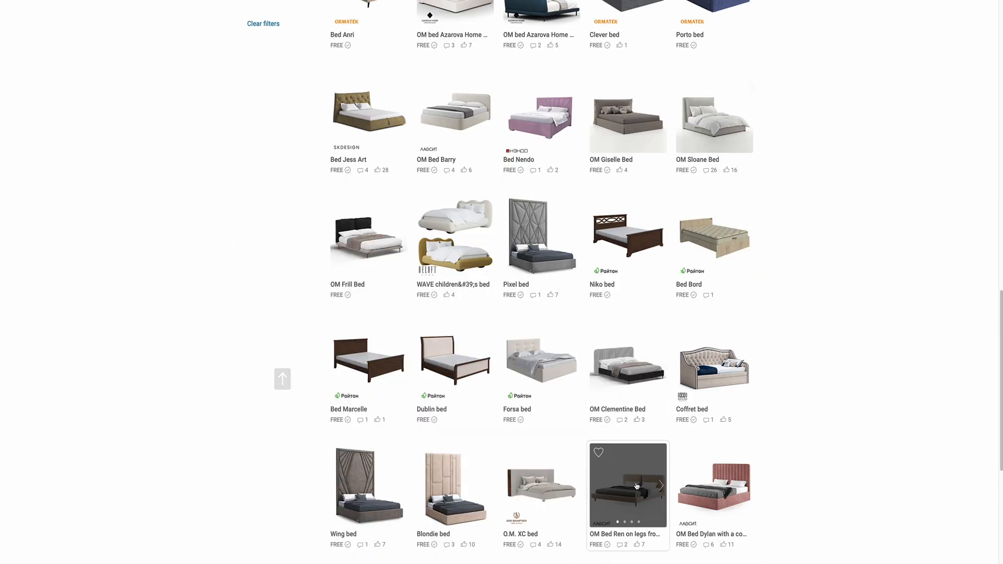
left_click(627, 484)
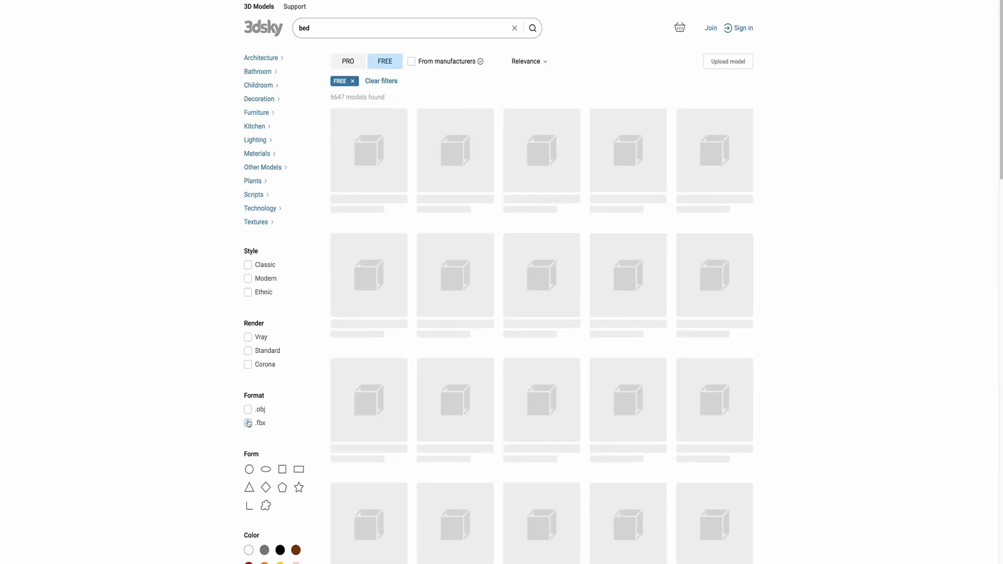
Step: Open the free Bed model and flip through its preview images
left_click(368, 151)
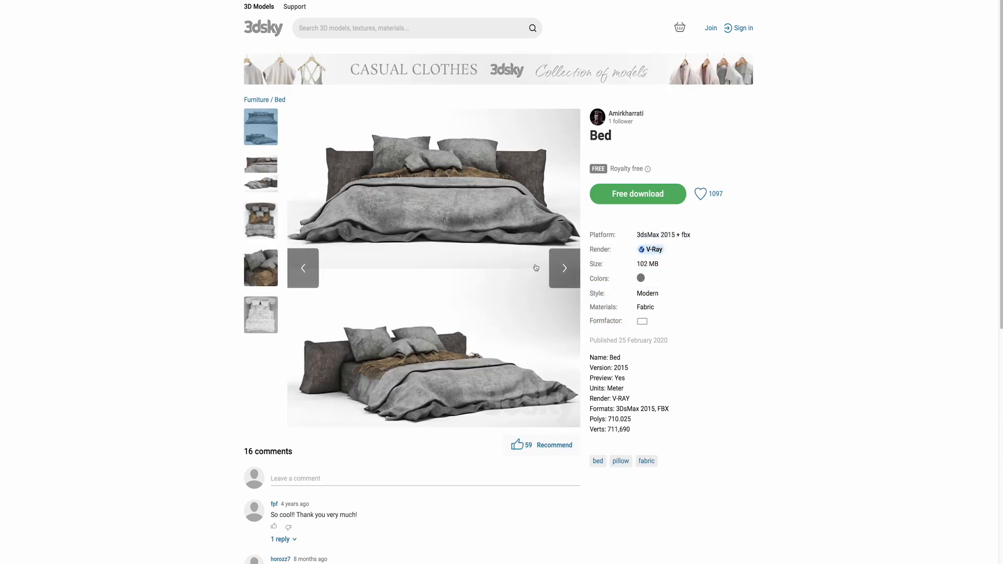
left_click(563, 267)
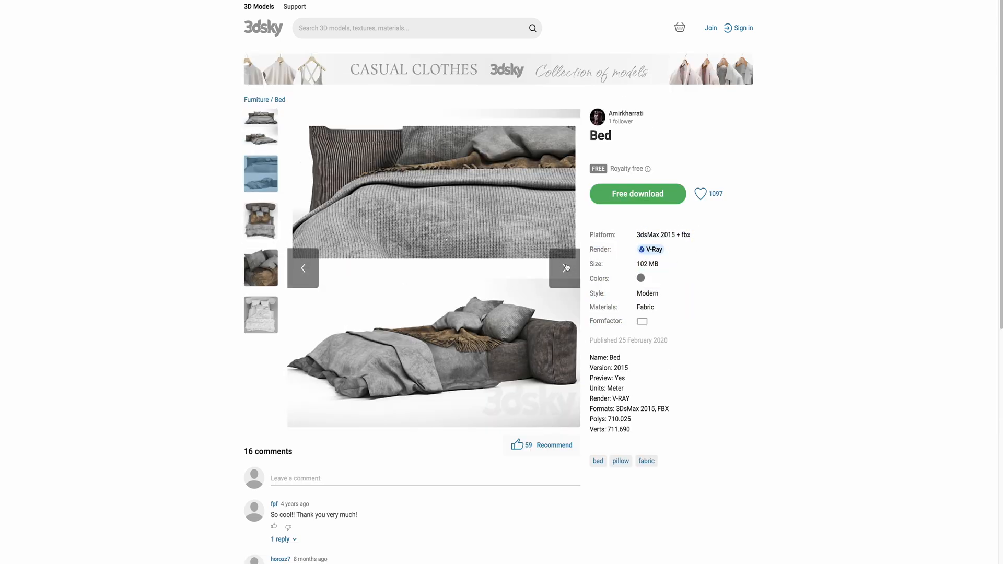
scroll("down", 3)
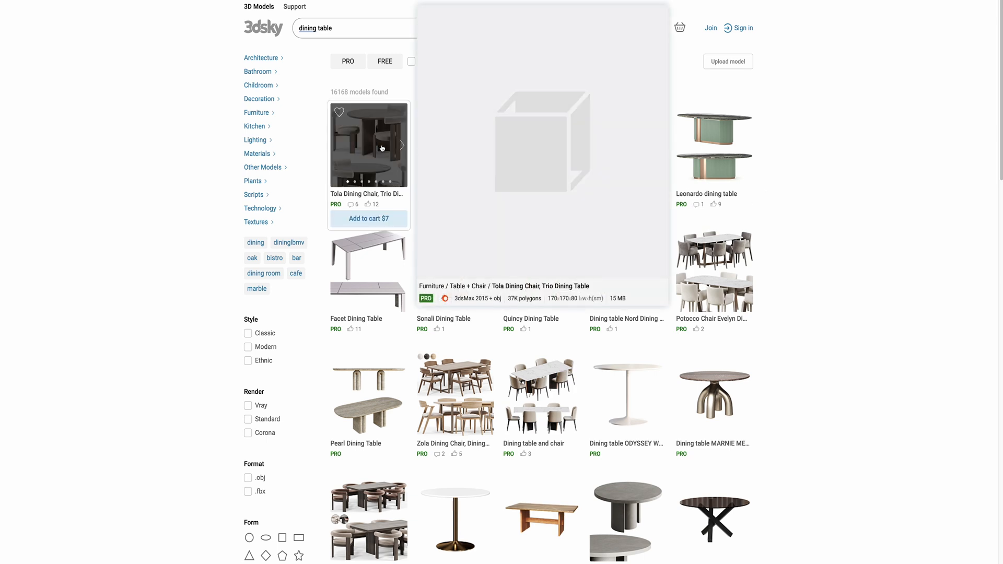
Step: Filter dining table results to FREE and Modern style, preview one, and go back
left_click(385, 61)
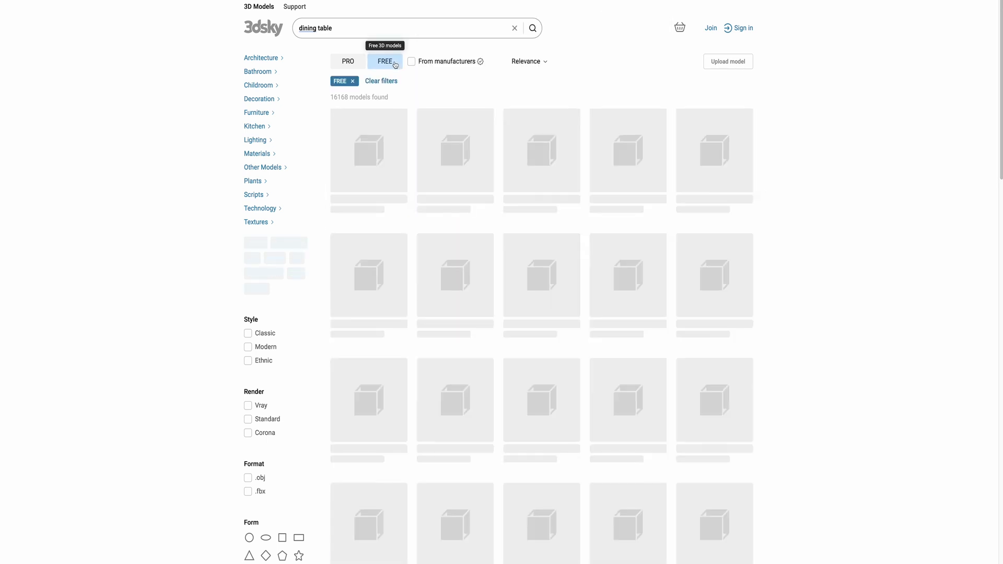
left_click(247, 347)
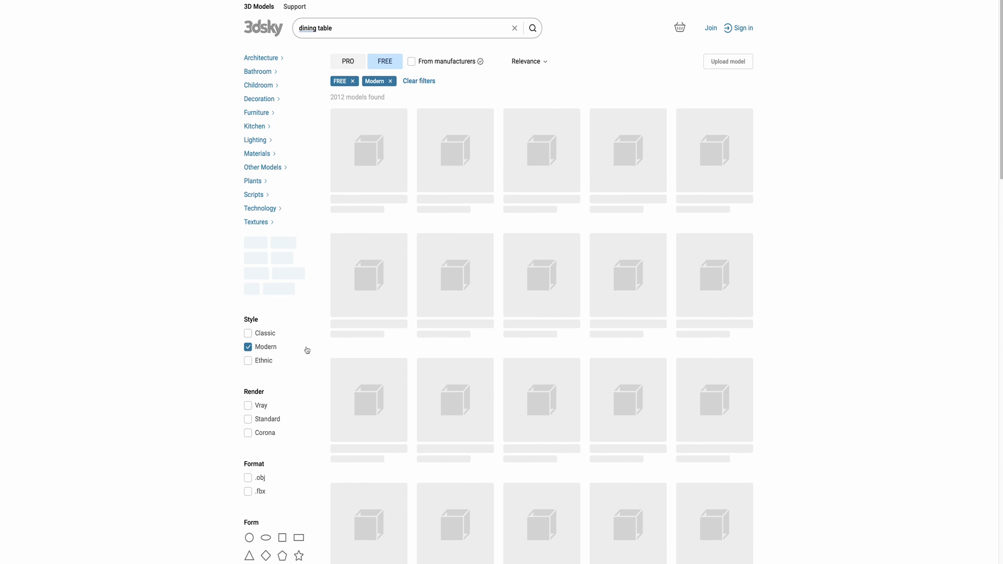
scroll("down", 3)
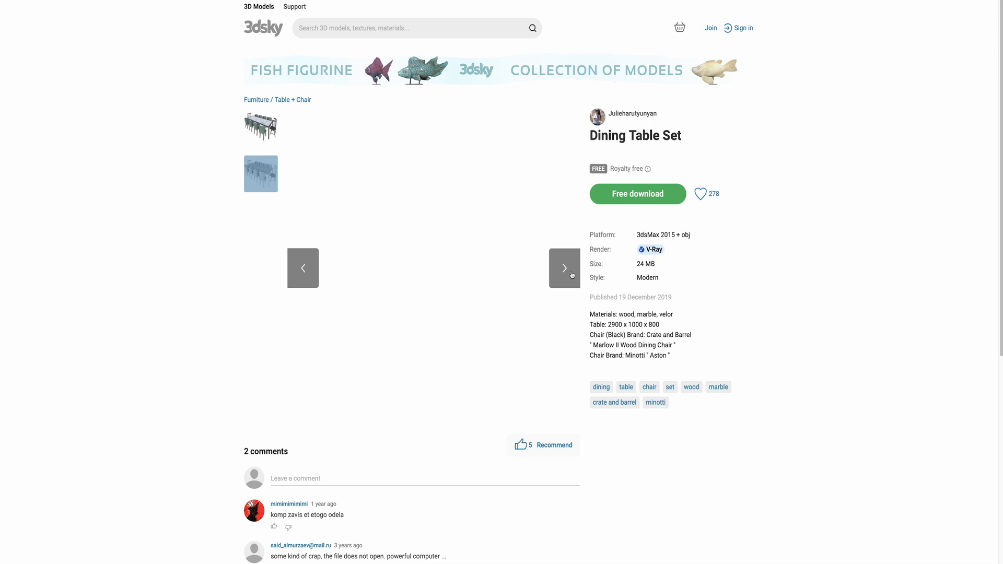
left_click(532, 28)
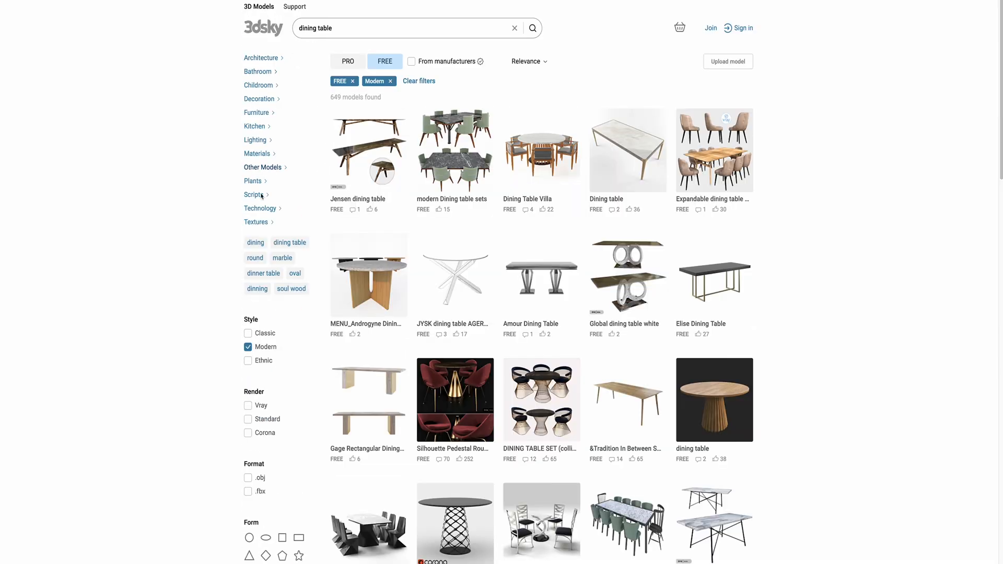
Step: Filter to the Bathroom > Bathtub subcategory and clear the dining table search
left_click(259, 71)
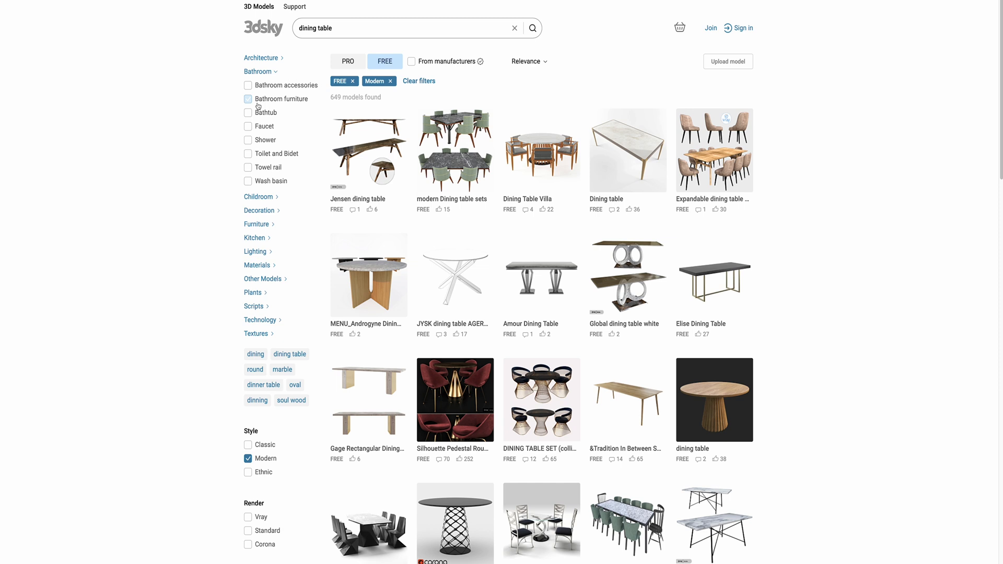
left_click(247, 113)
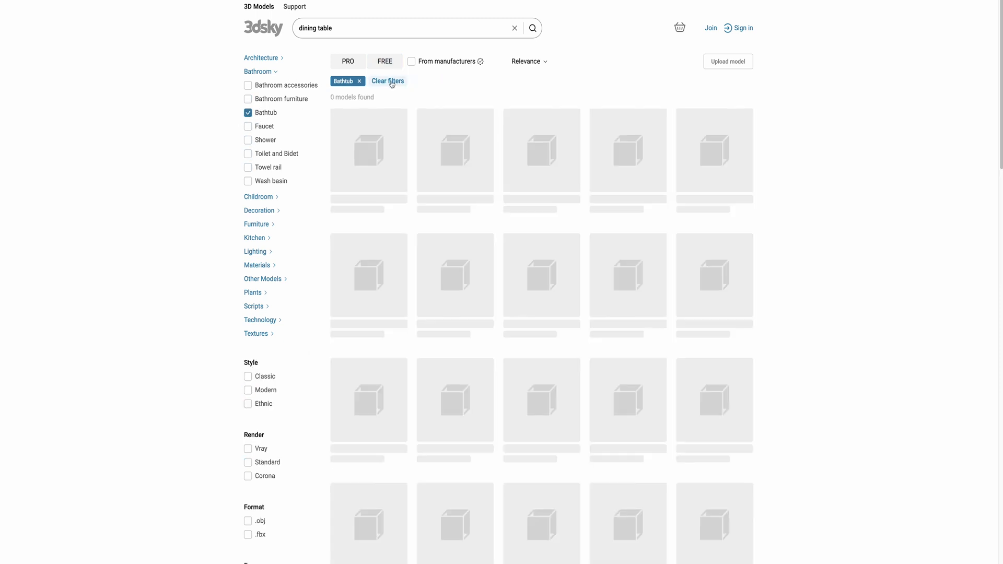
left_click(409, 28)
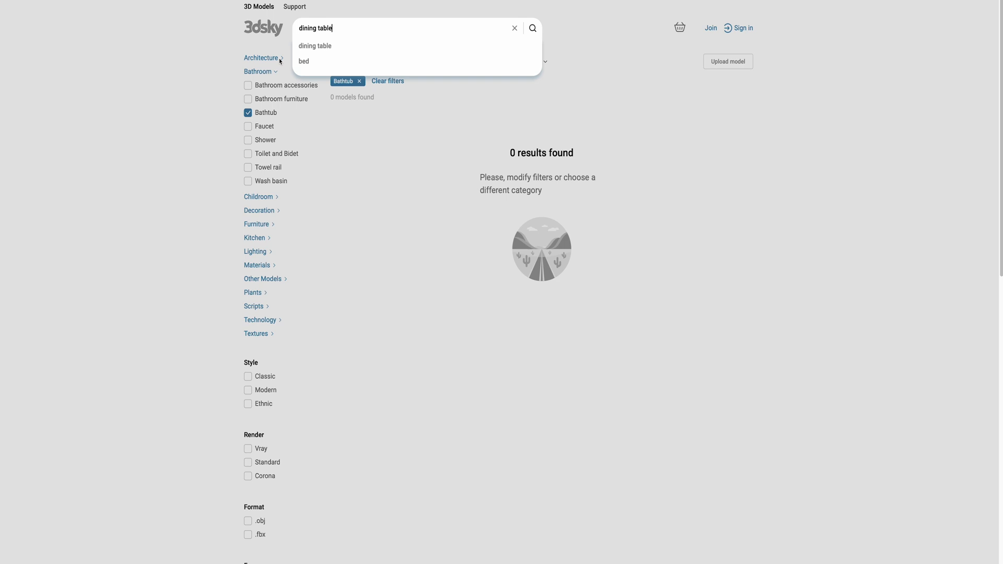
left_click(514, 28)
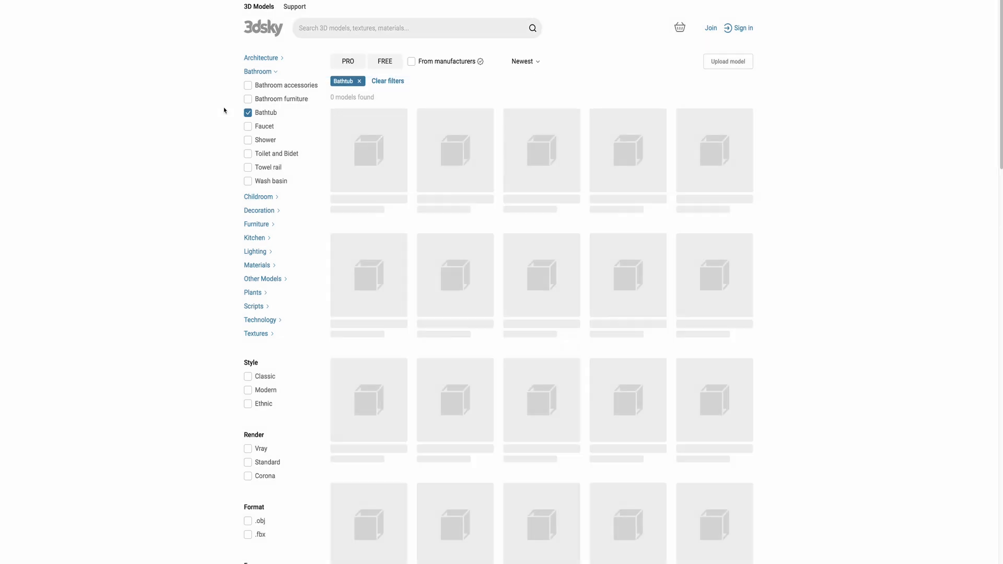
Step: Filter to Bathroom accessories and open the Towels set 3 model
left_click(248, 85)
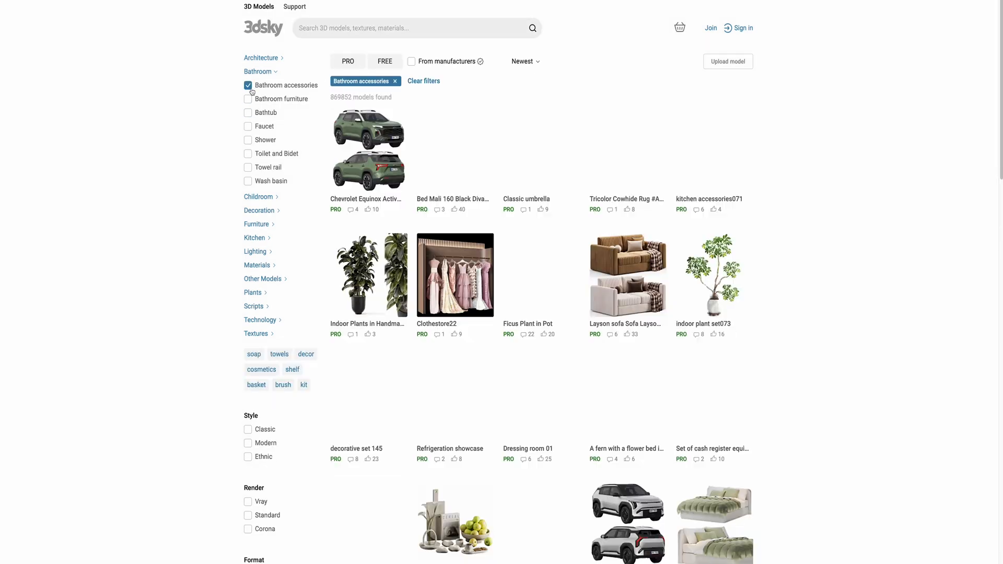
left_click(248, 85)
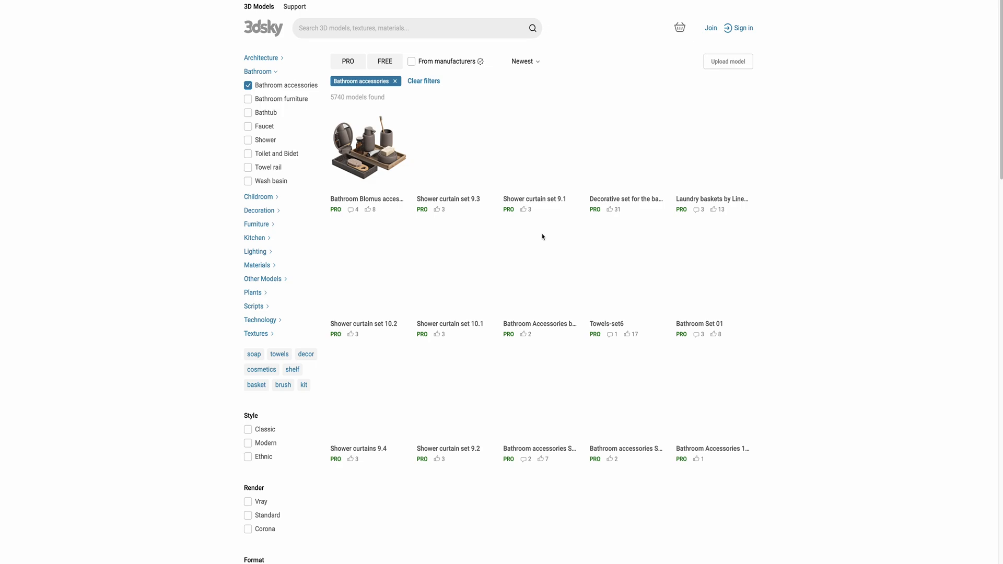
scroll("down", 3)
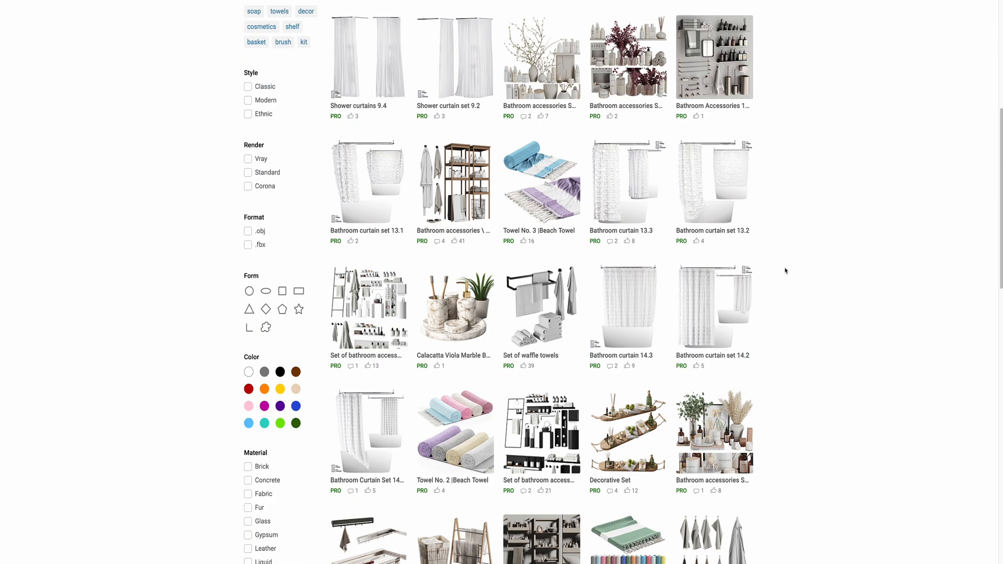
scroll("down", 3)
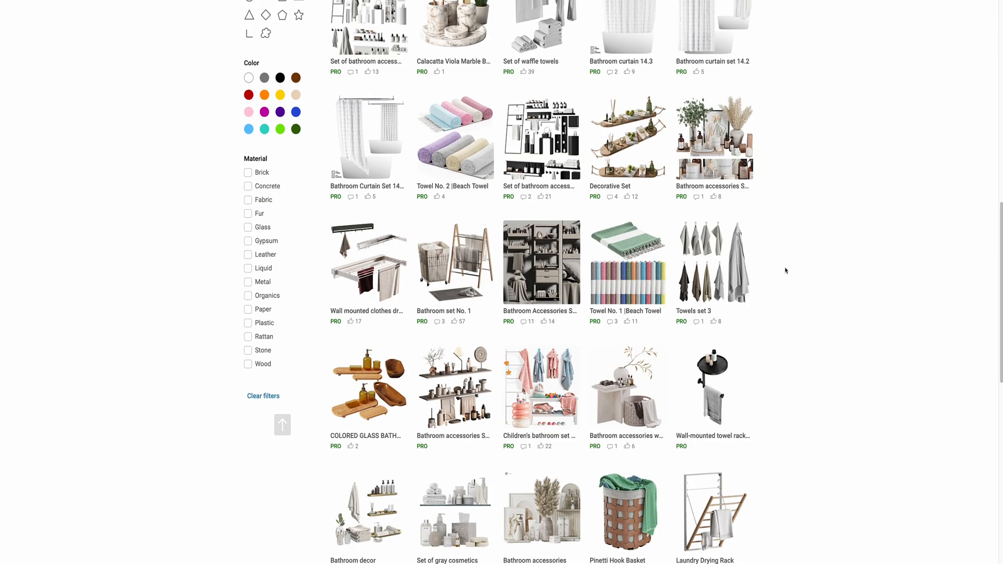
left_click(713, 262)
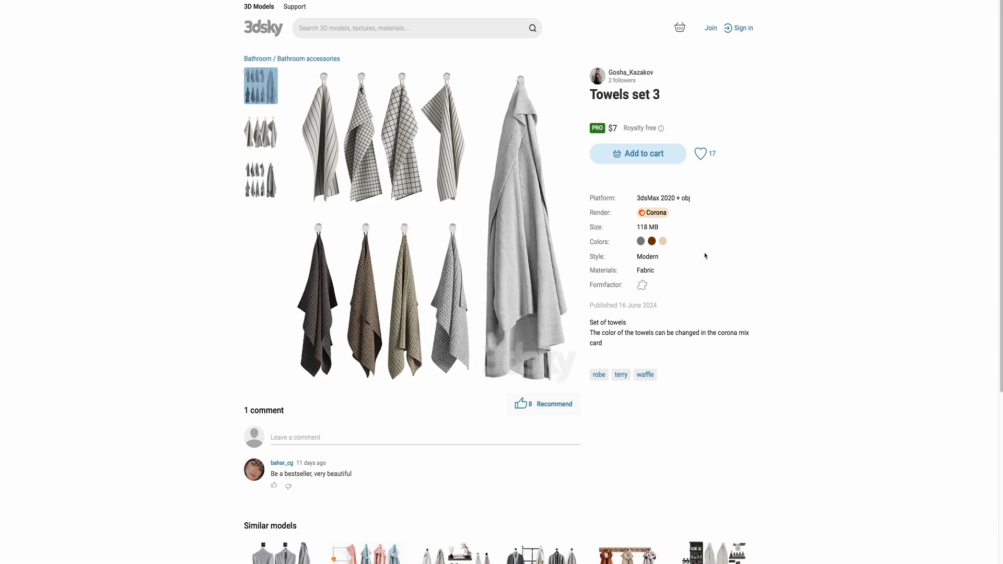
left_click(306, 58)
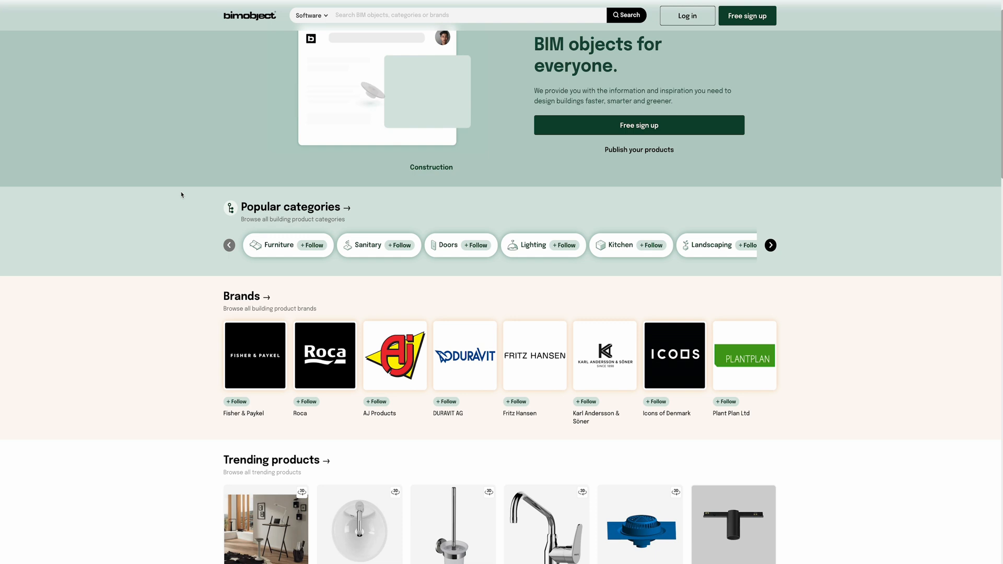
Step: Browse BIMobject's Sanitary category and view the Elysian Minimal Mixer & Spout Set
scroll("down", 3)
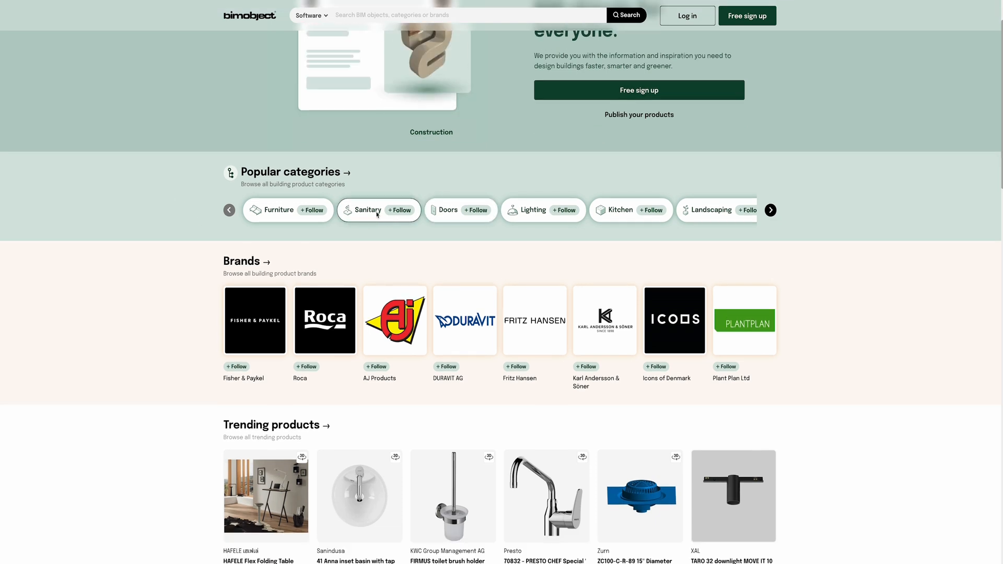
left_click(368, 210)
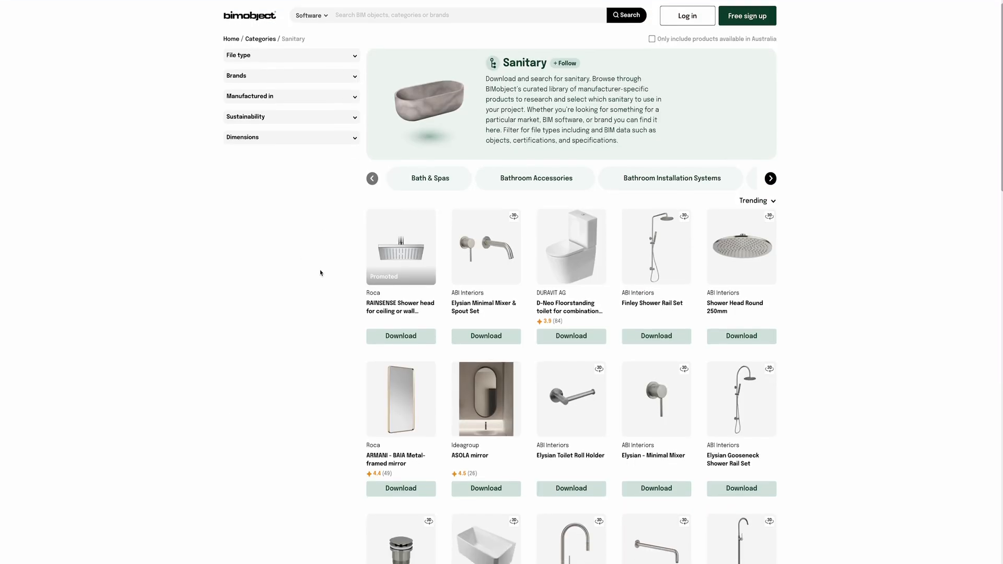
mouse_move(492, 254)
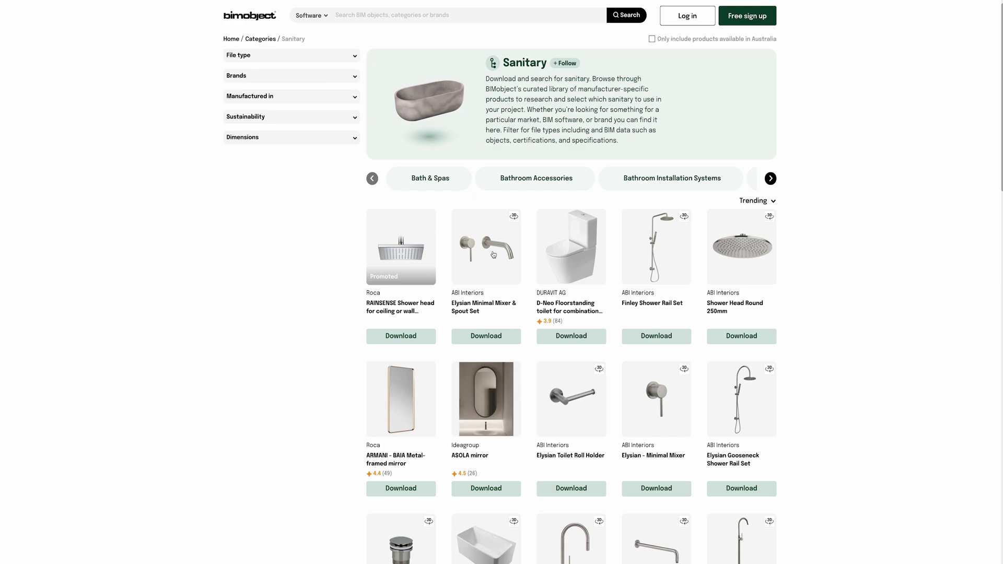
left_click(485, 247)
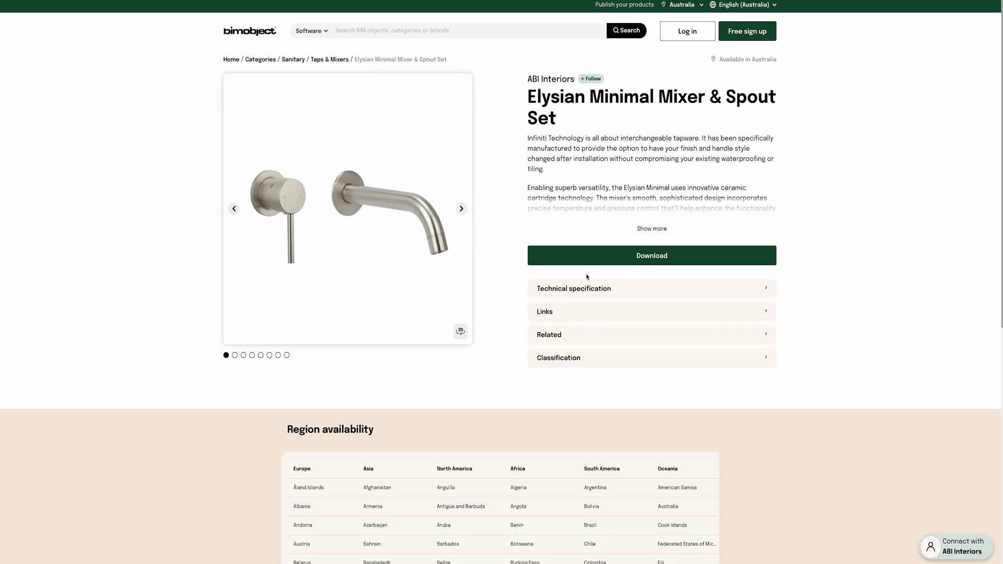
left_click(462, 208)
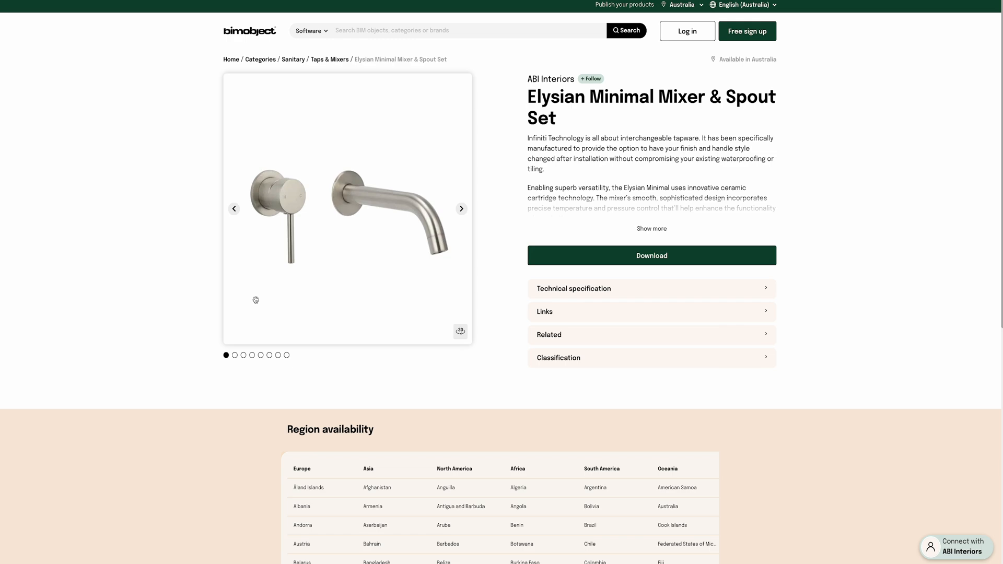
left_click(293, 59)
type("fridge")
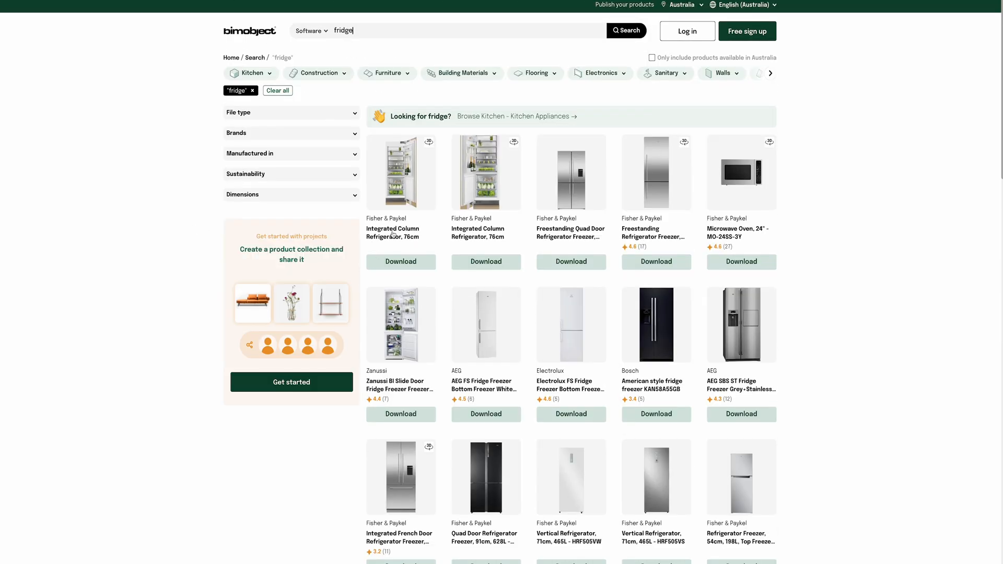
Step: View the Integrated Column Refrigerator, then search and scroll washing machine results
left_click(401, 174)
type("washing machi")
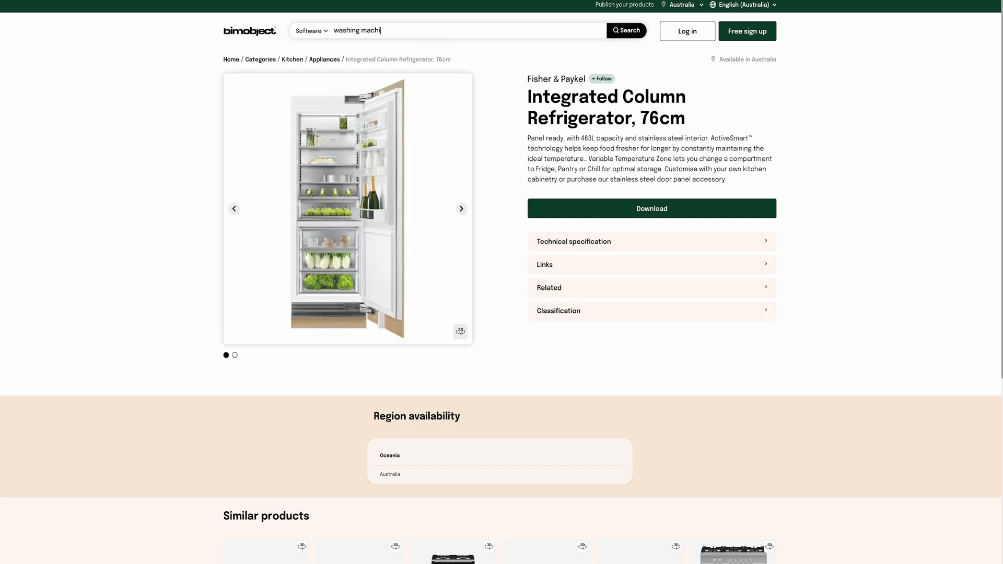
left_click(624, 31)
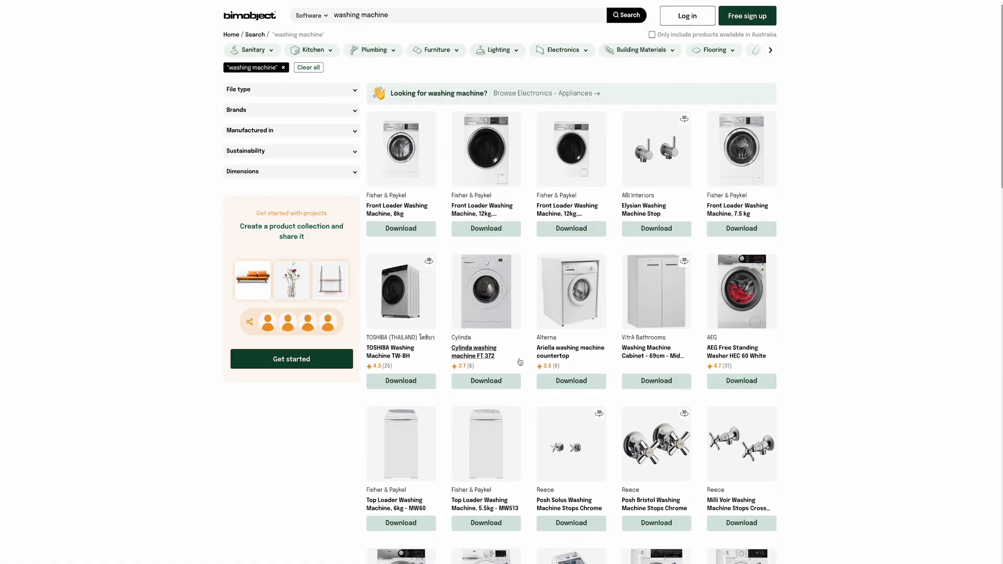
scroll("down", 3)
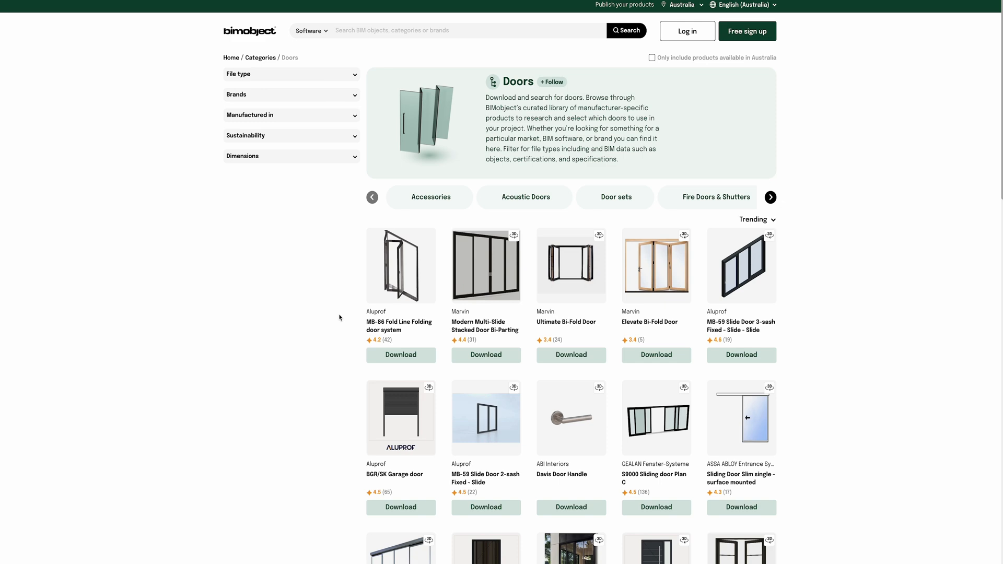
Step: Scroll through Doors products and an Aluprof door page's region availability
scroll("down", 3)
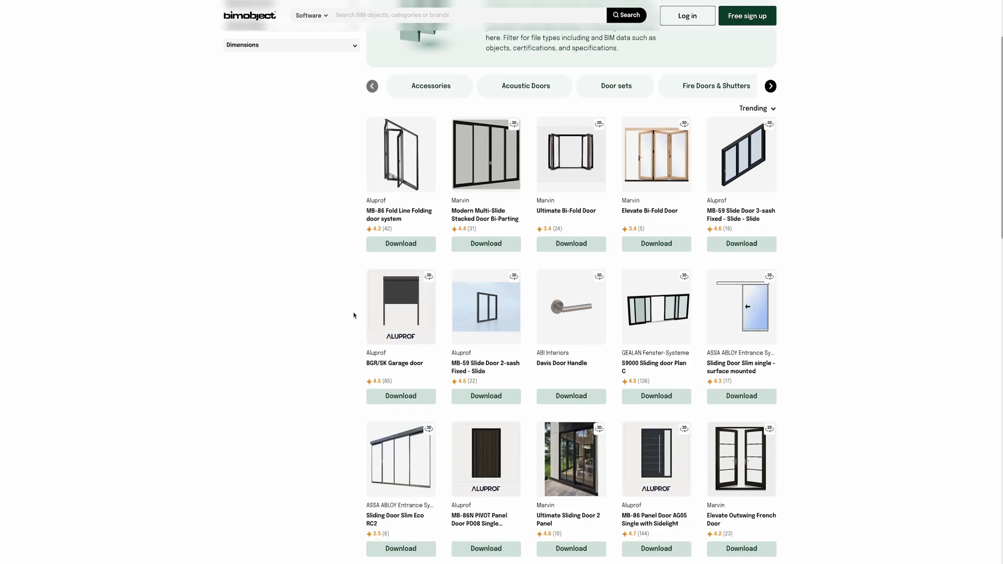
scroll("down", 3)
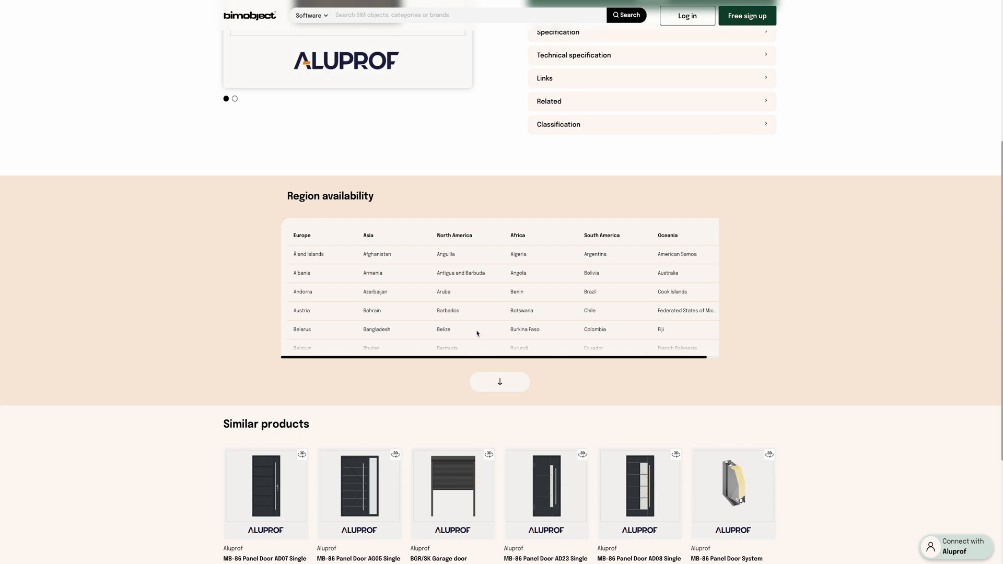
scroll("down", 3)
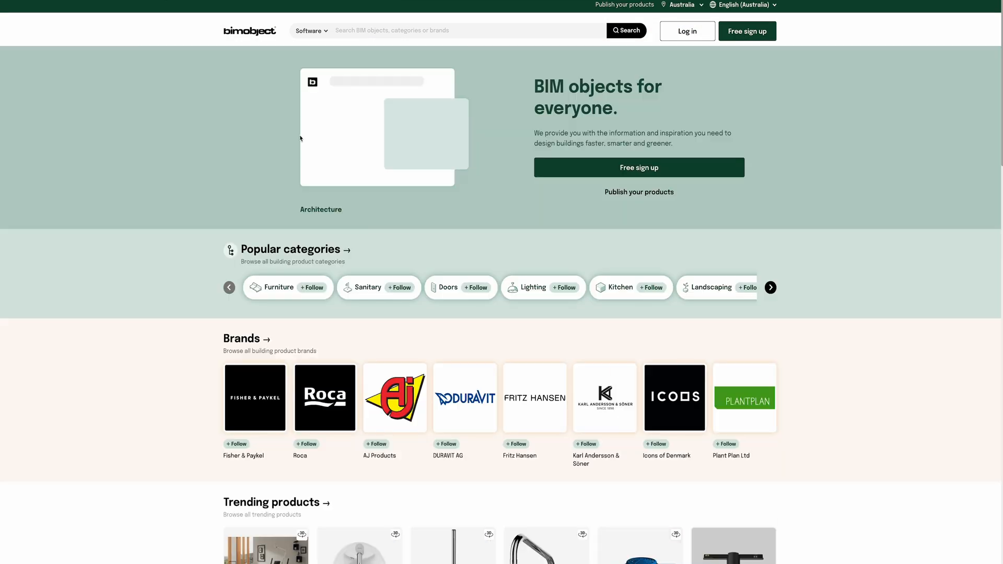
Step: Set the BIMobject project location to United States
left_click(683, 5)
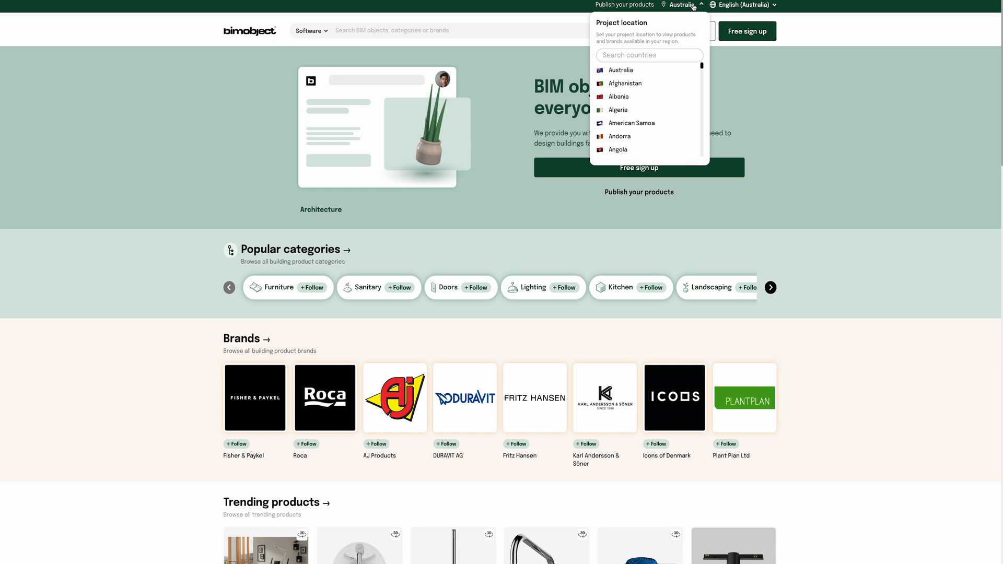
type("united")
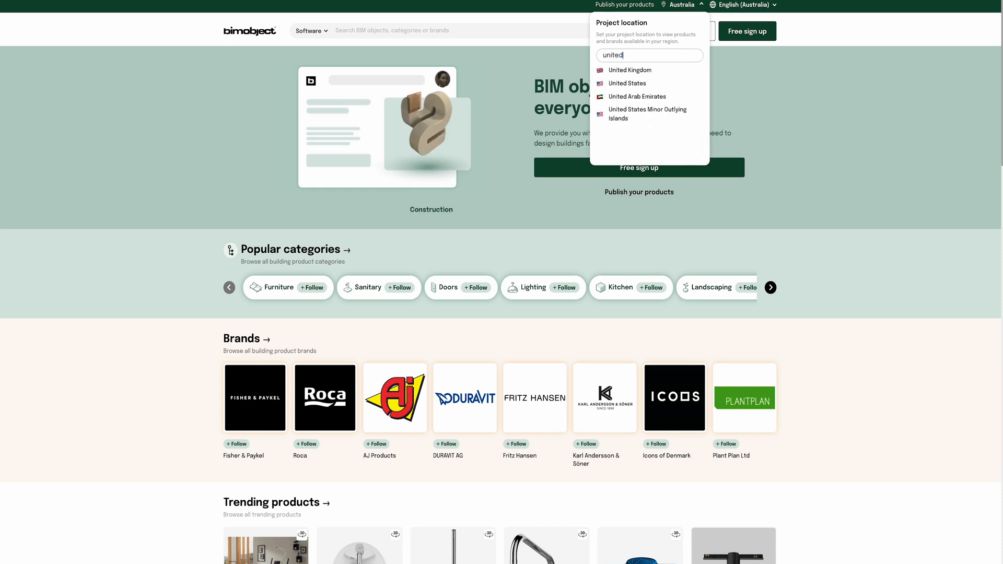
left_click(627, 83)
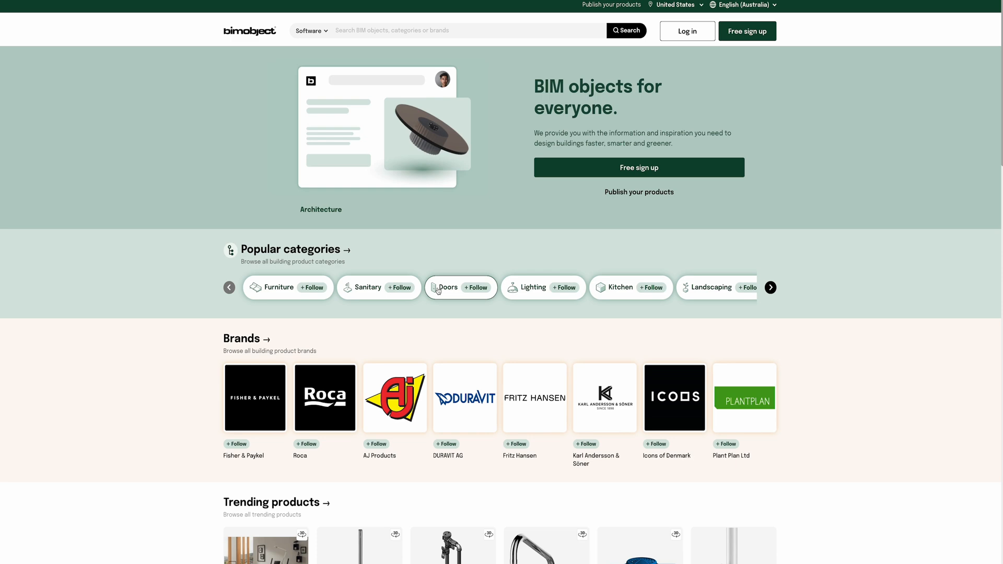
Step: Browse the Landscaping category with the project location switched back to Australia
left_click(447, 287)
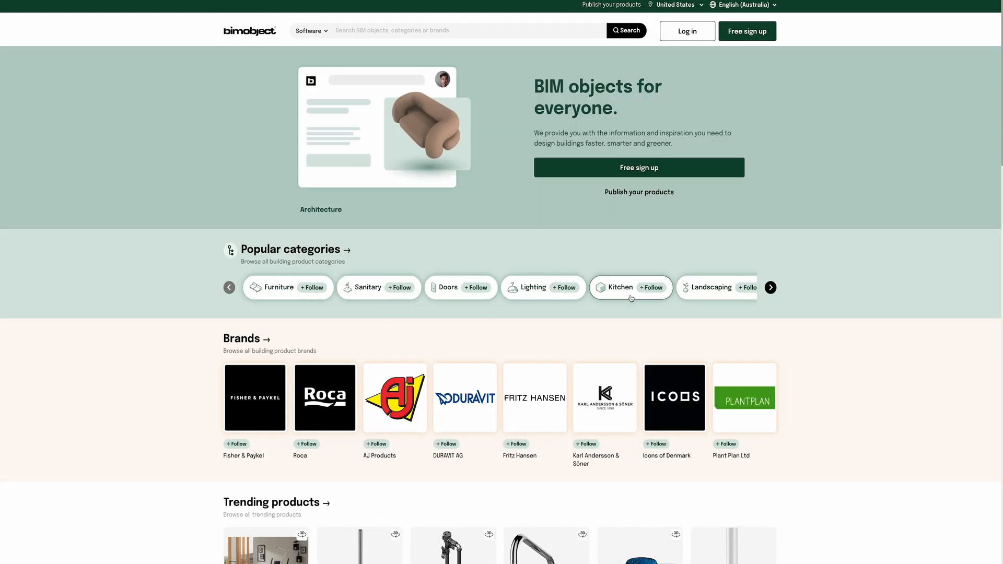
left_click(618, 287)
type("austra")
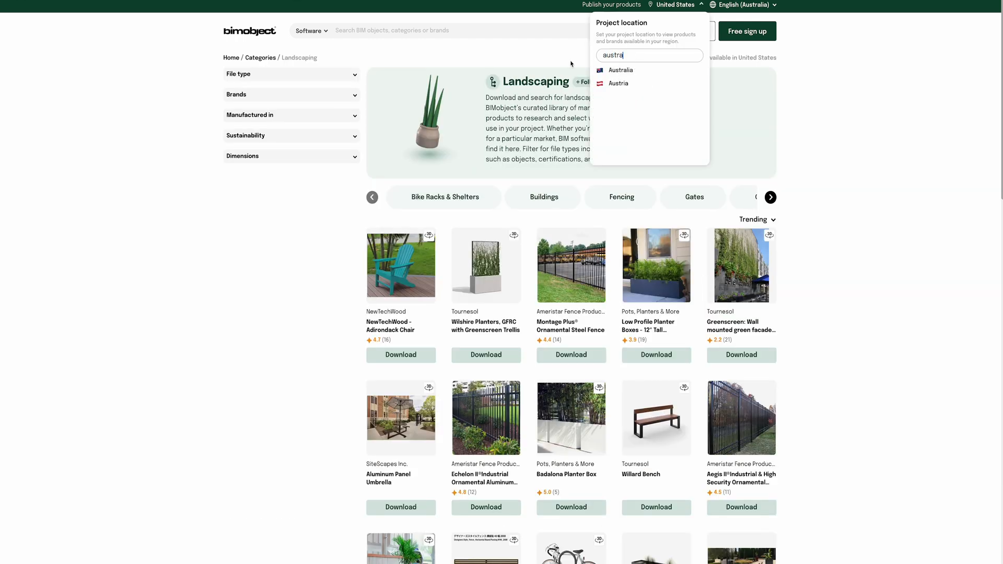
left_click(619, 71)
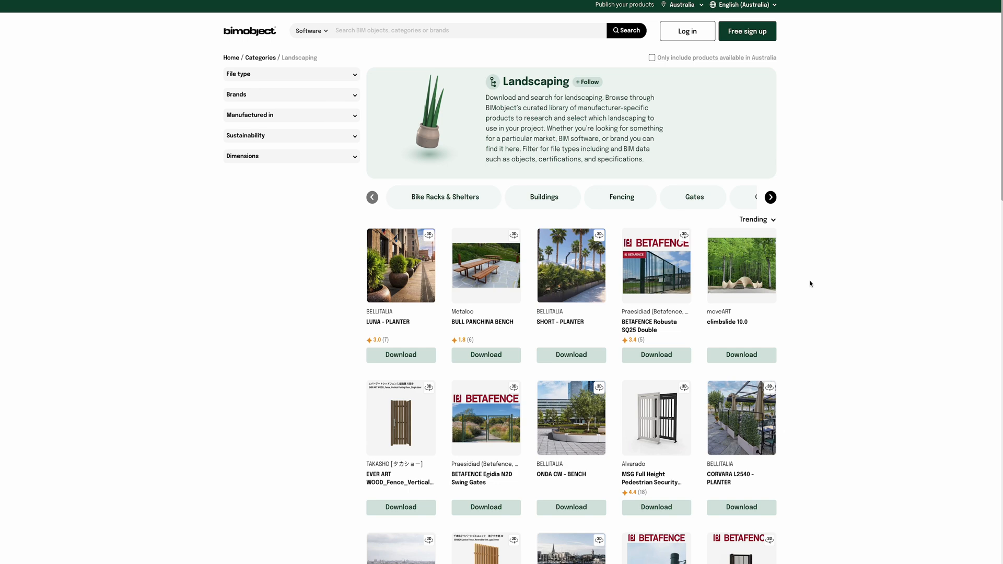
left_click(401, 265)
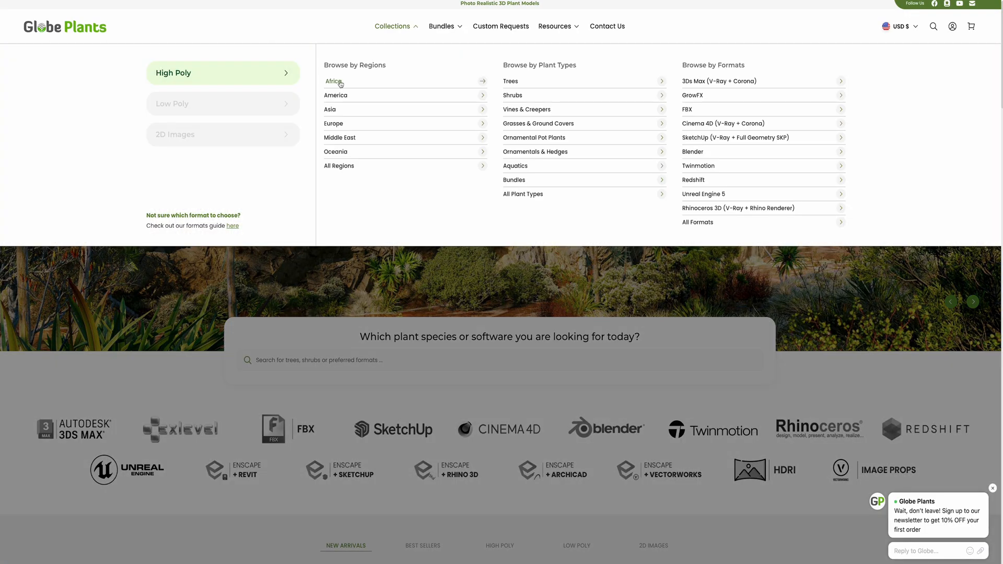
Step: Add Bundle 57 - Ornamental Plants & Hedge 02 in Twinmotion format to the cart
left_click(335, 151)
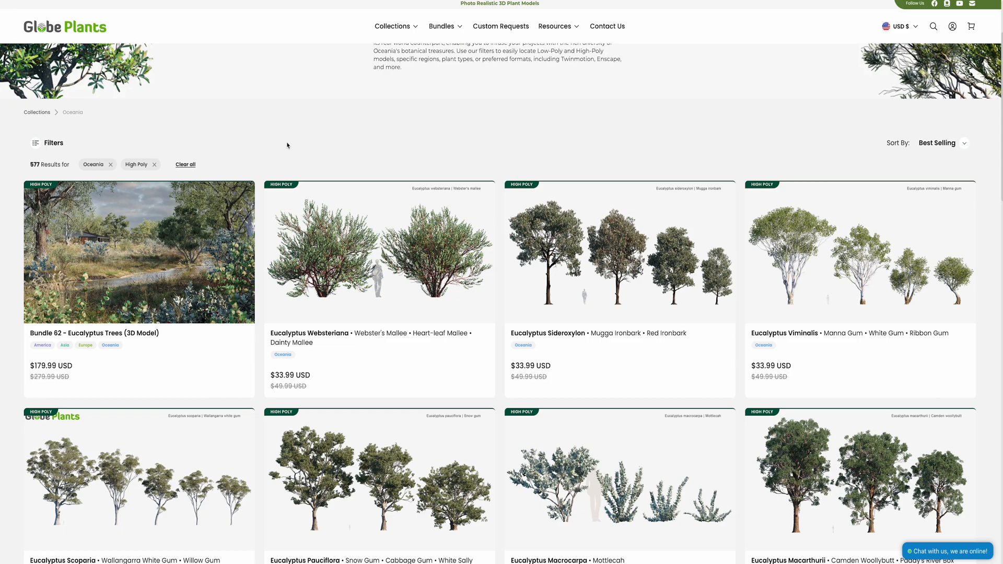
scroll("down", 3)
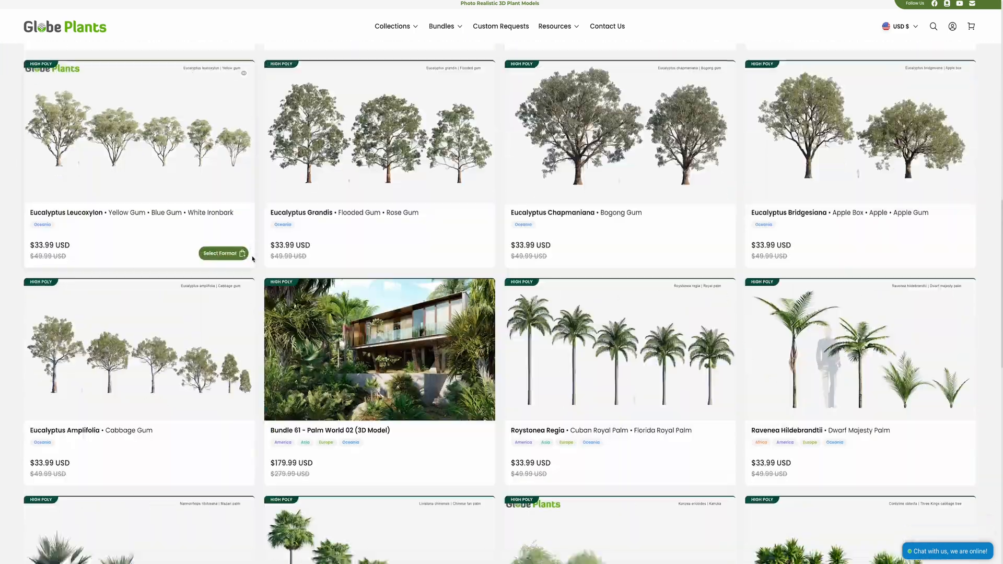
left_click(441, 26)
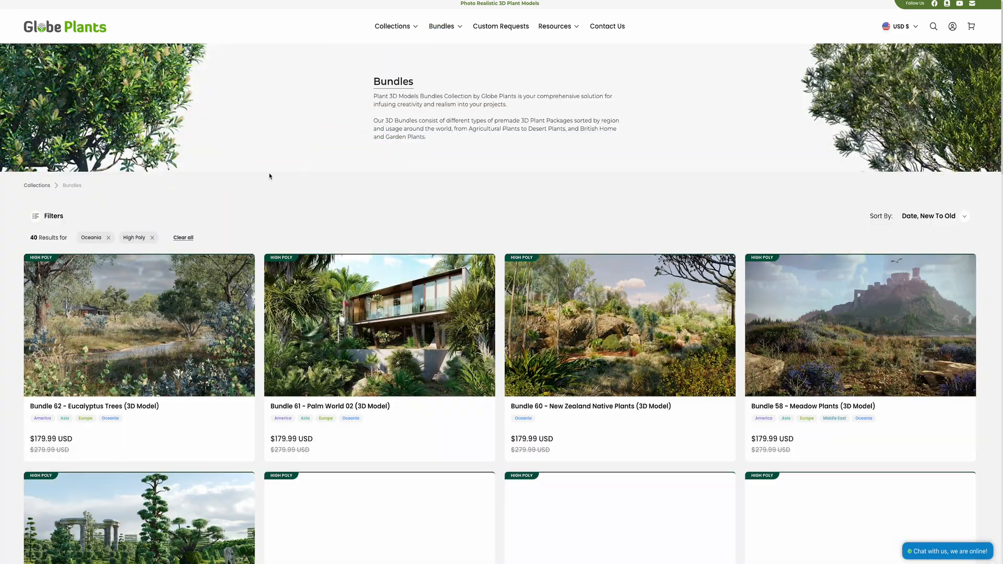
scroll("down", 3)
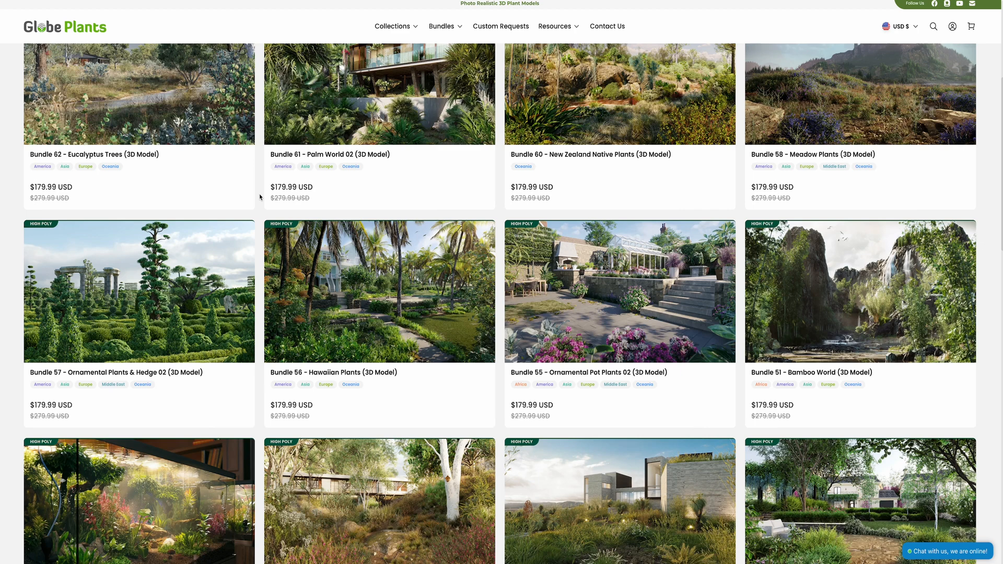
left_click(139, 292)
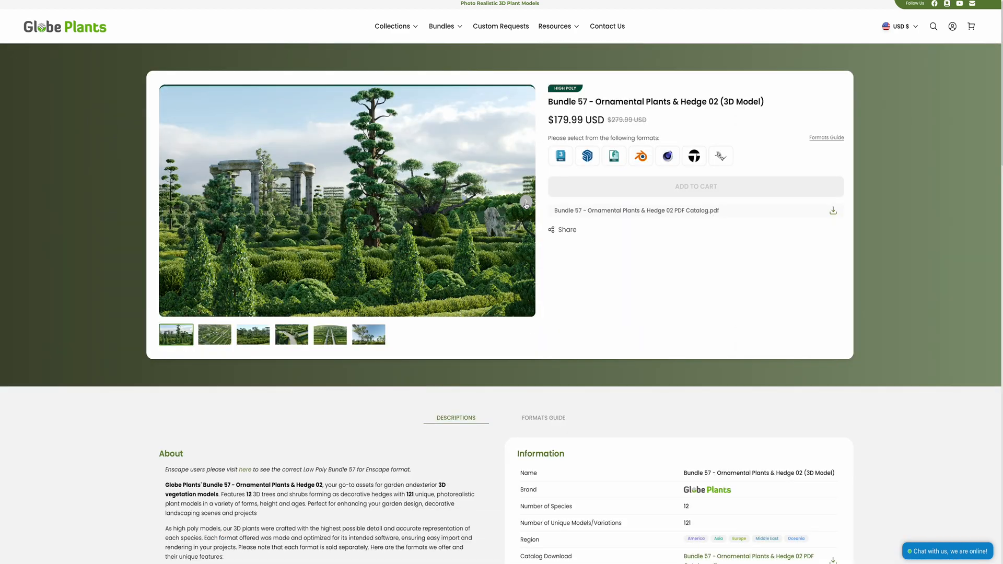
left_click(524, 201)
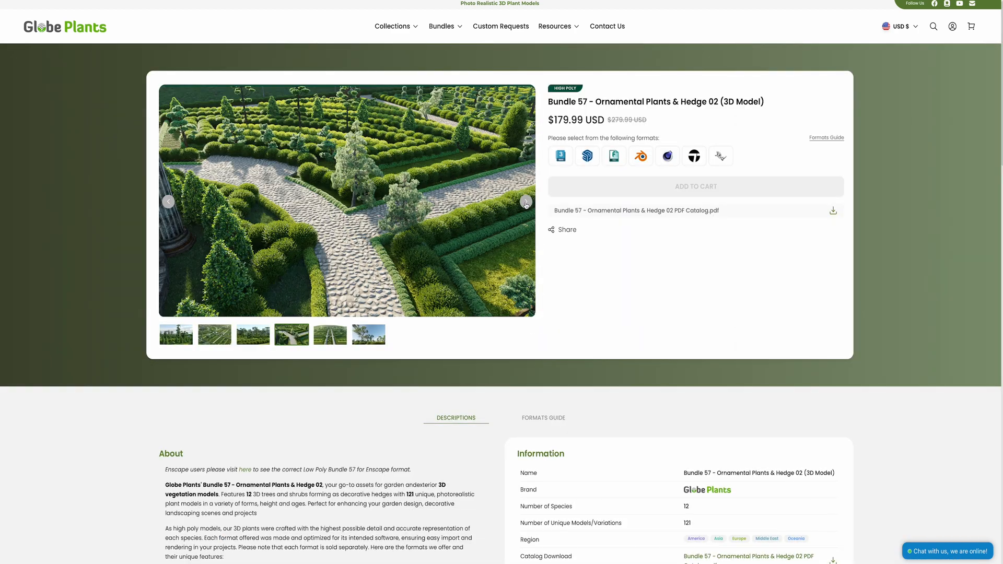
left_click(692, 155)
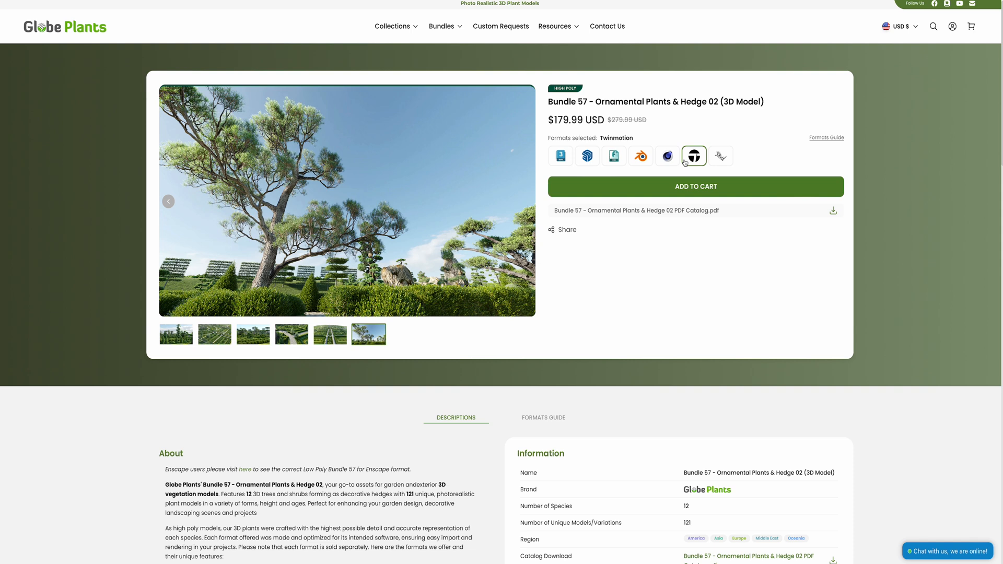
mouse_move(601, 186)
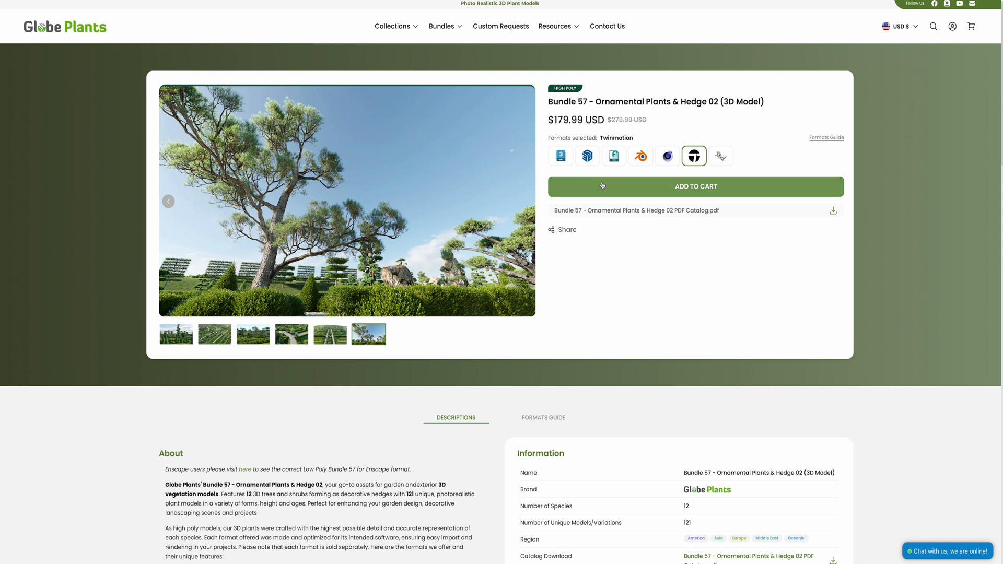
left_click(442, 26)
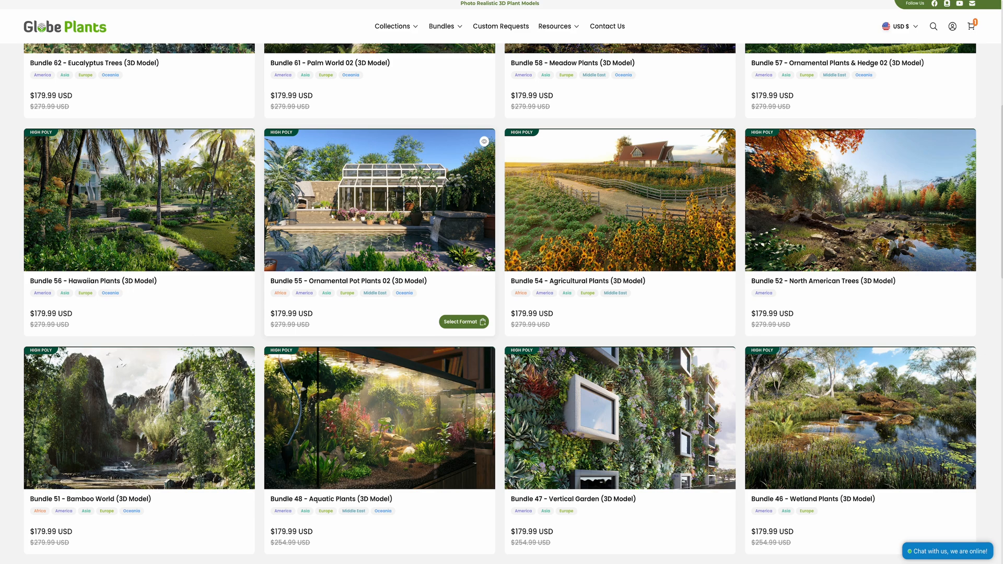
scroll("down", 3)
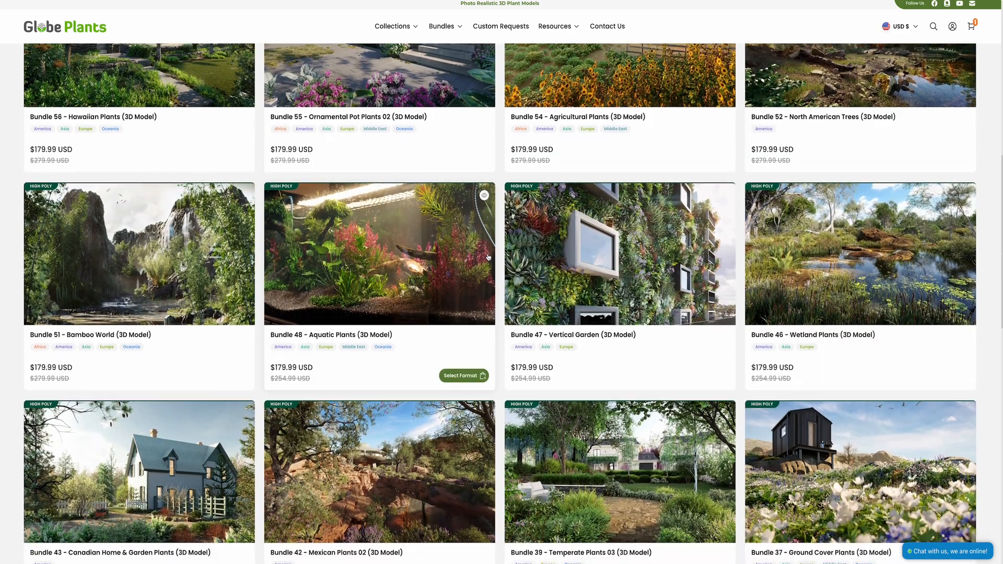
scroll("down", 3)
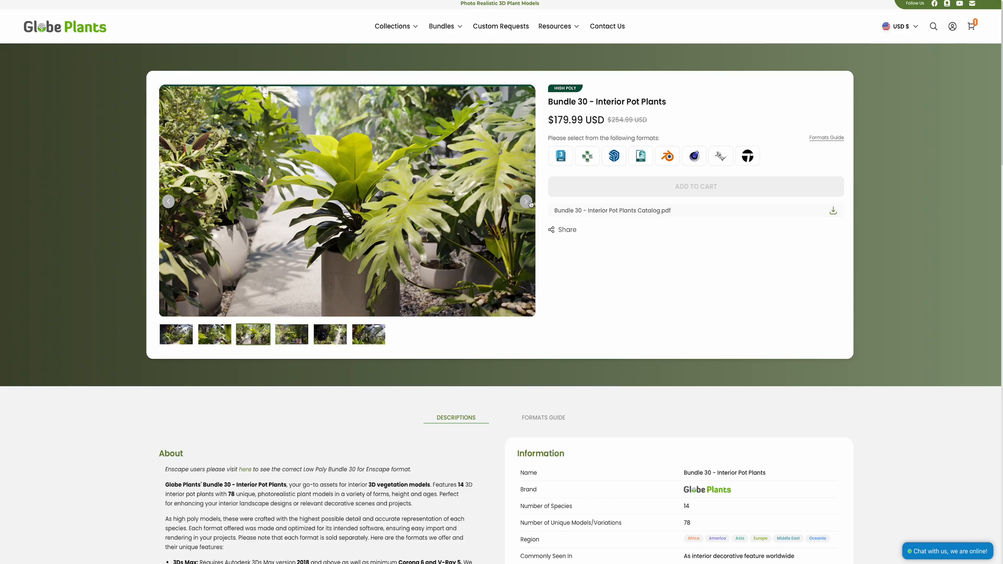
Step: Add Bundle 30 Interior Pot Plants in Twinmotion format to the cart
left_click(526, 201)
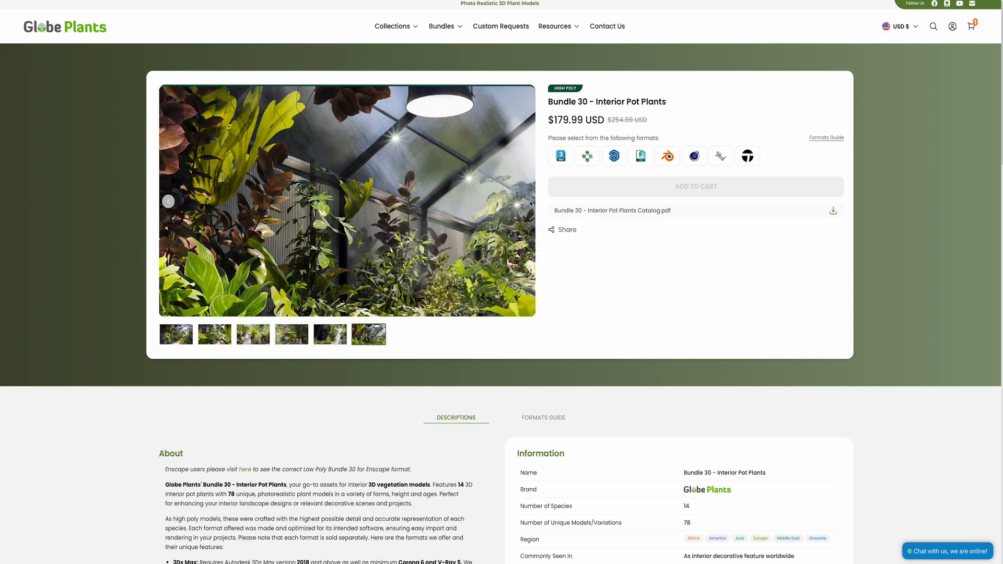
left_click(746, 156)
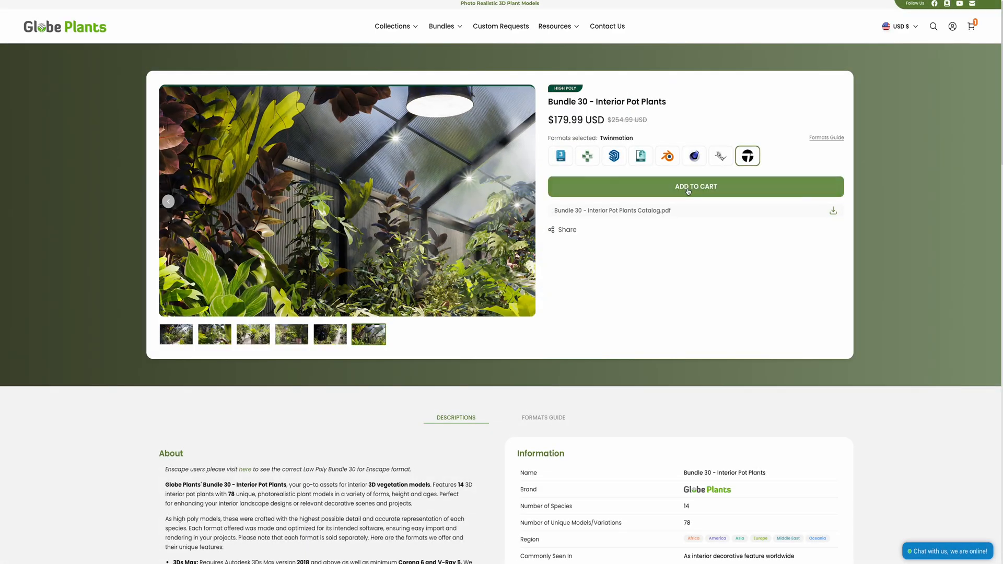
left_click(442, 26)
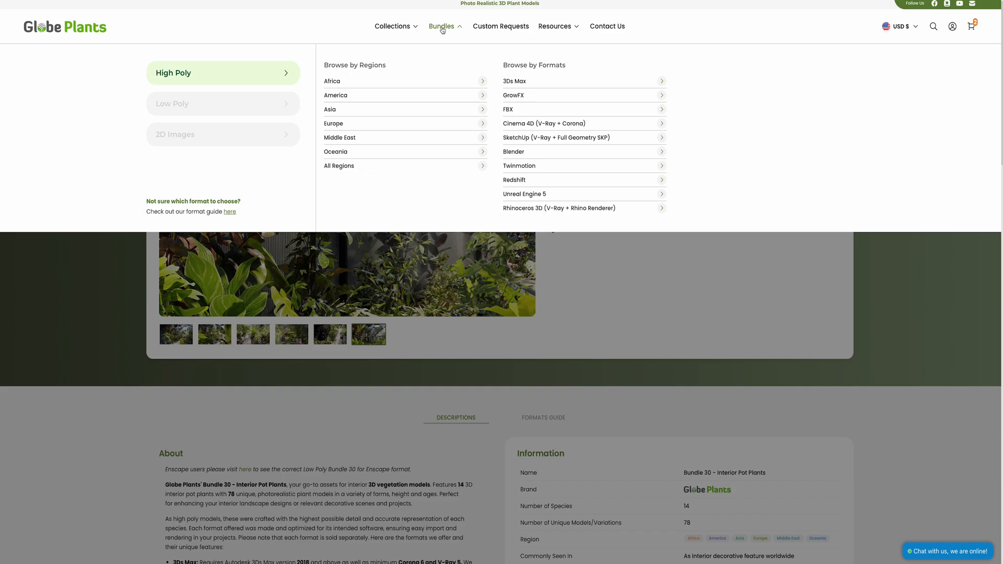
Step: Open Bundle 11 Desert Garden Plants and view the Aloe Pillansii model from its species list
left_click(441, 26)
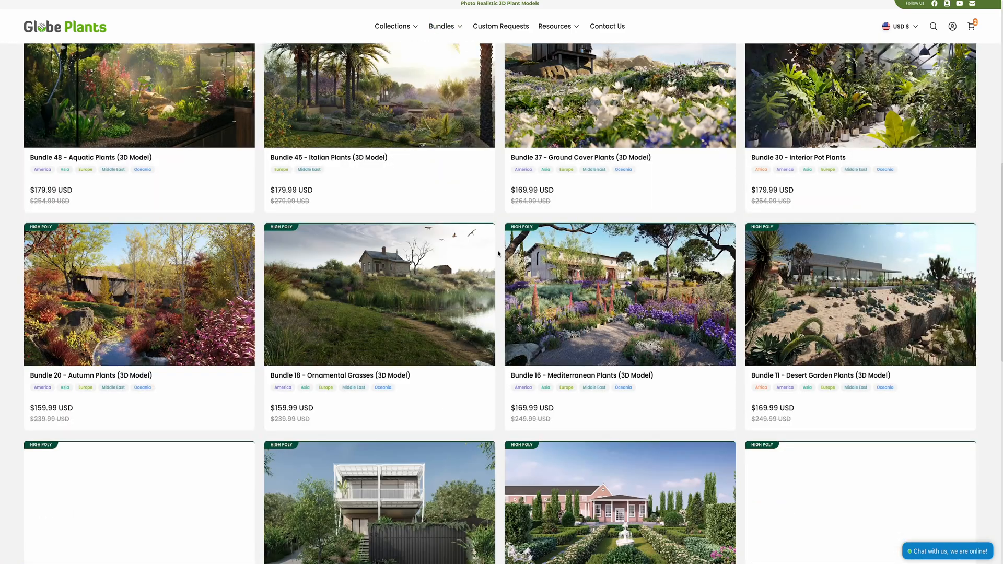
scroll("down", 3)
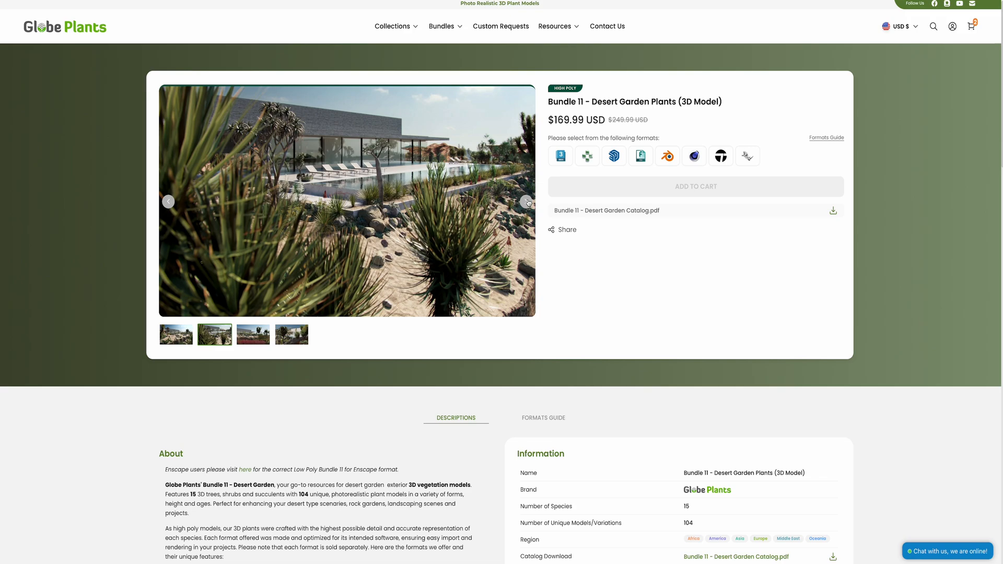
left_click(526, 200)
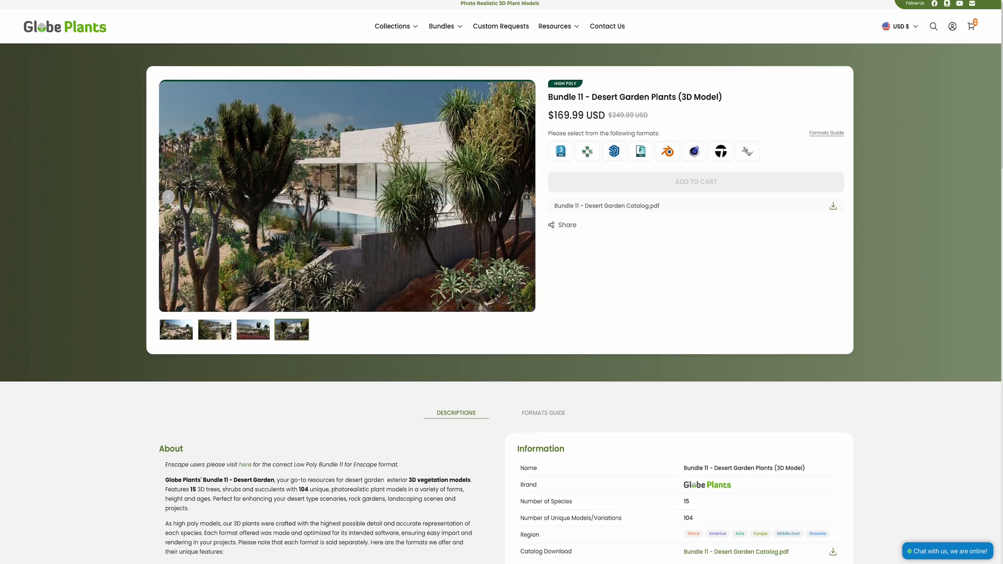
scroll("down", 3)
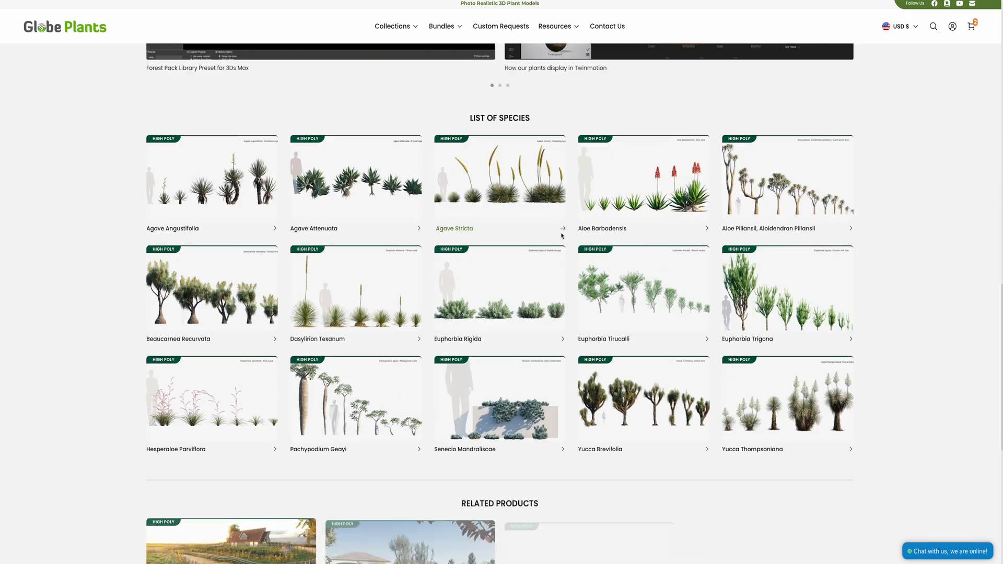
left_click(787, 184)
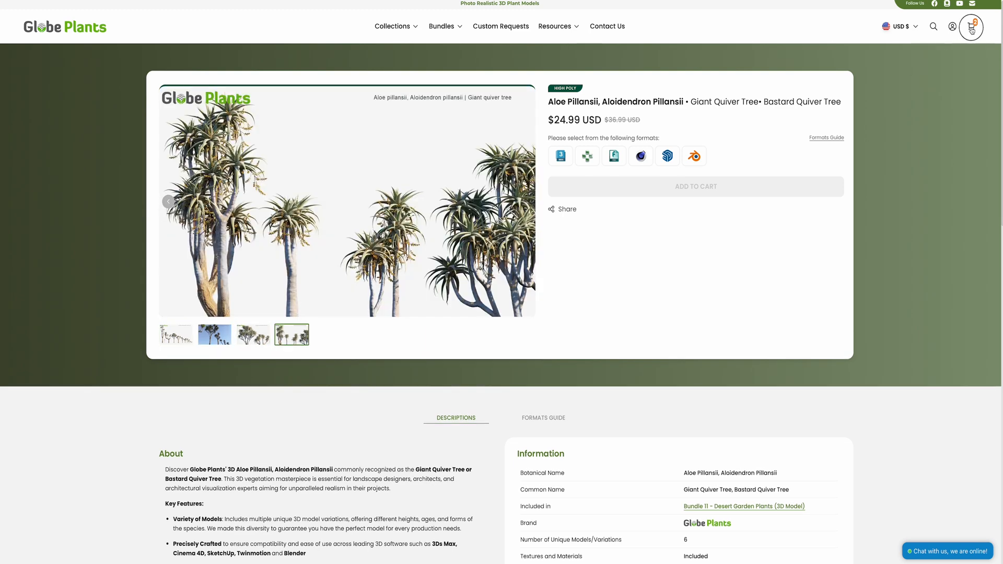
Step: Check out Bundles 30 and 57 ($359.98) and apply discount code 'davidtom'
left_click(970, 26)
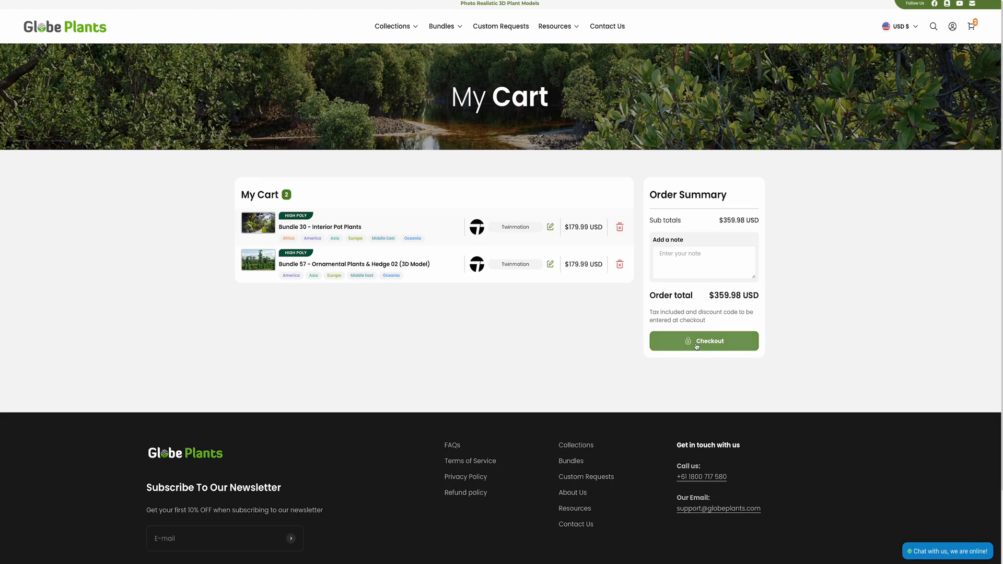
left_click(703, 340)
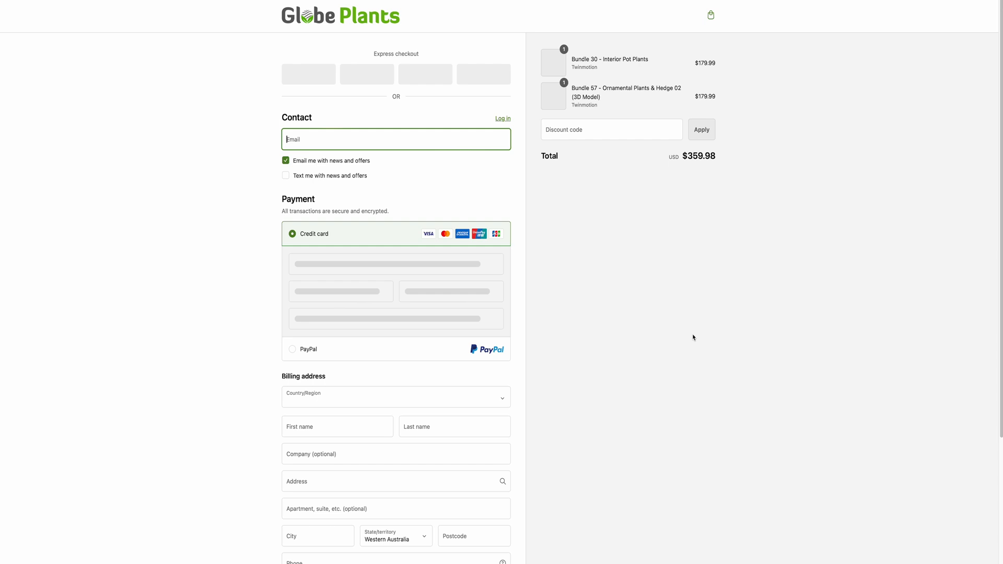
type("davidtom")
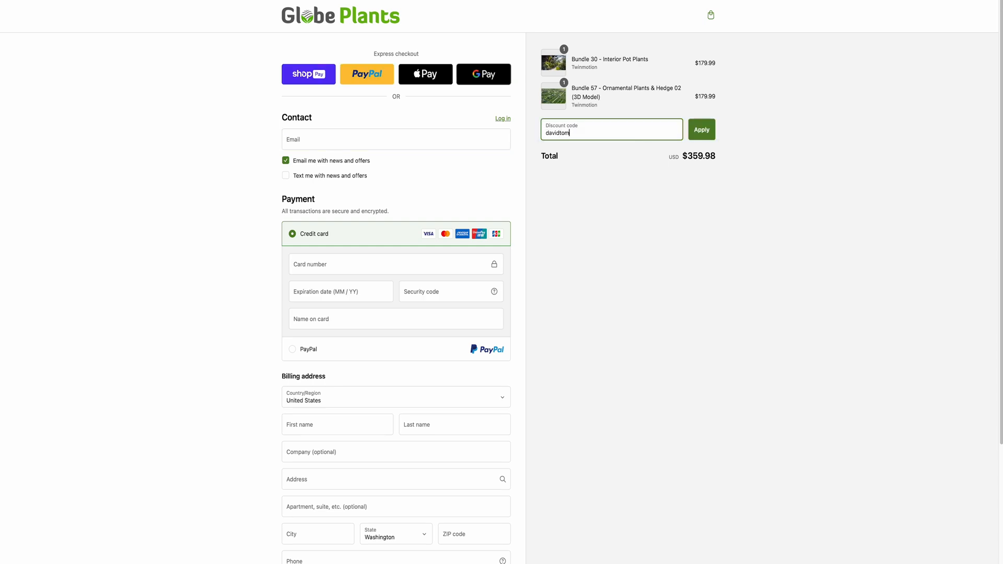
left_click(701, 129)
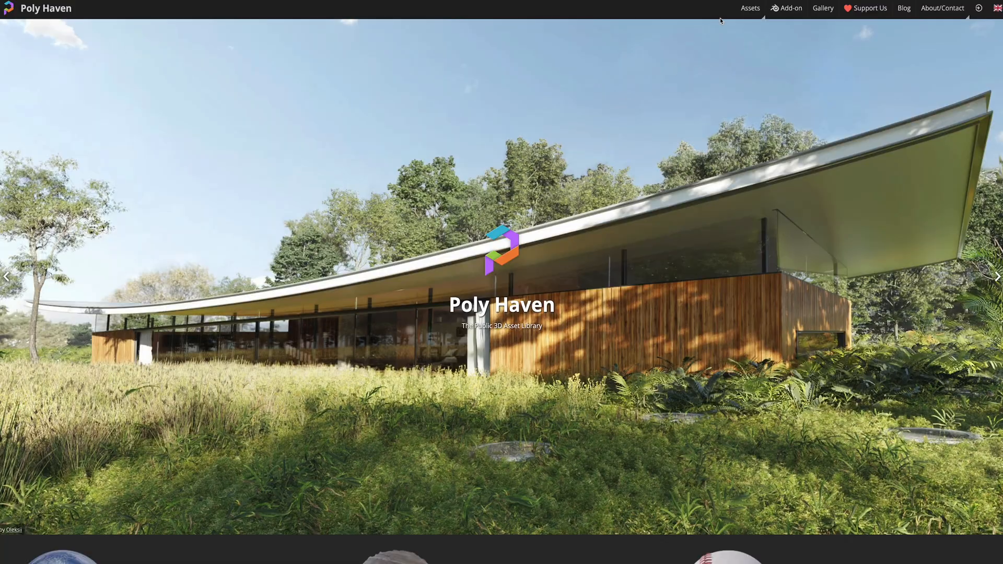
Step: Visit Poly Haven's HDRI, texture and 3D model libraries, ending on textures
left_click(749, 8)
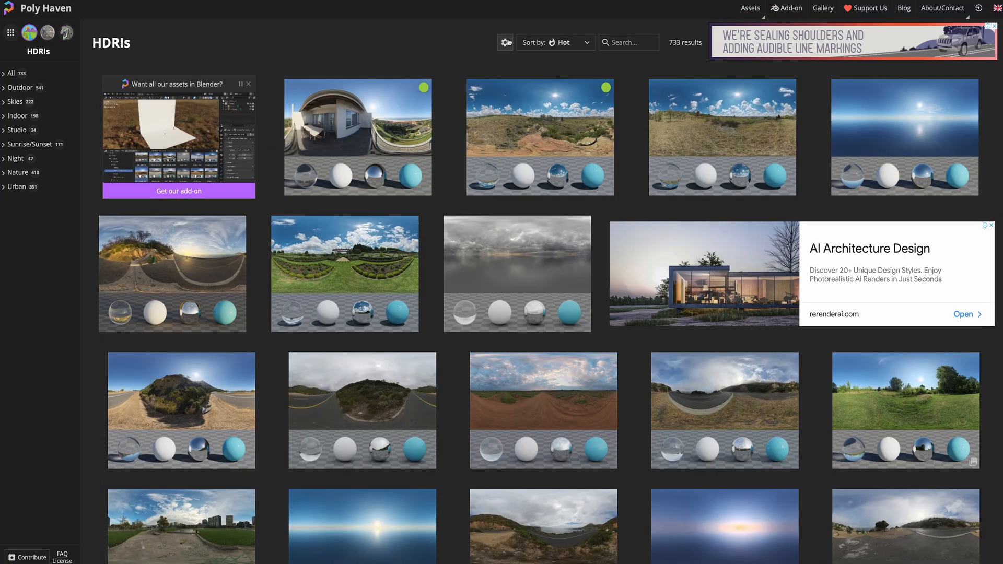
left_click(743, 46)
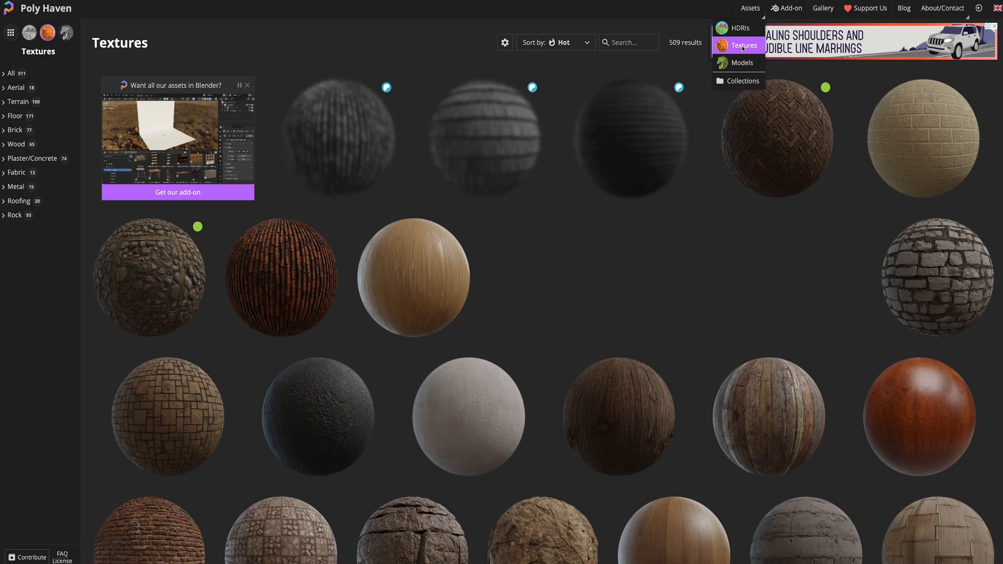
left_click(742, 63)
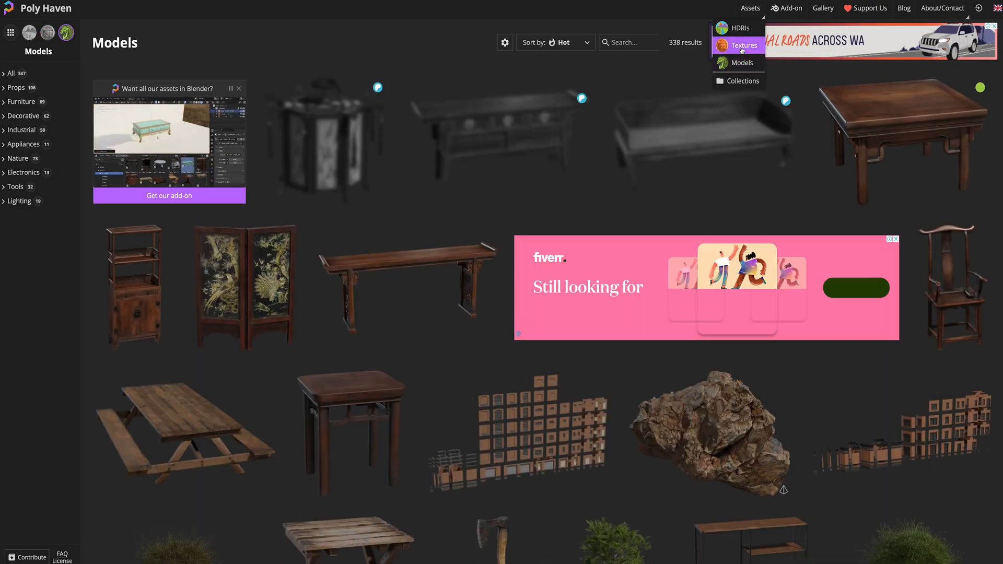
left_click(741, 45)
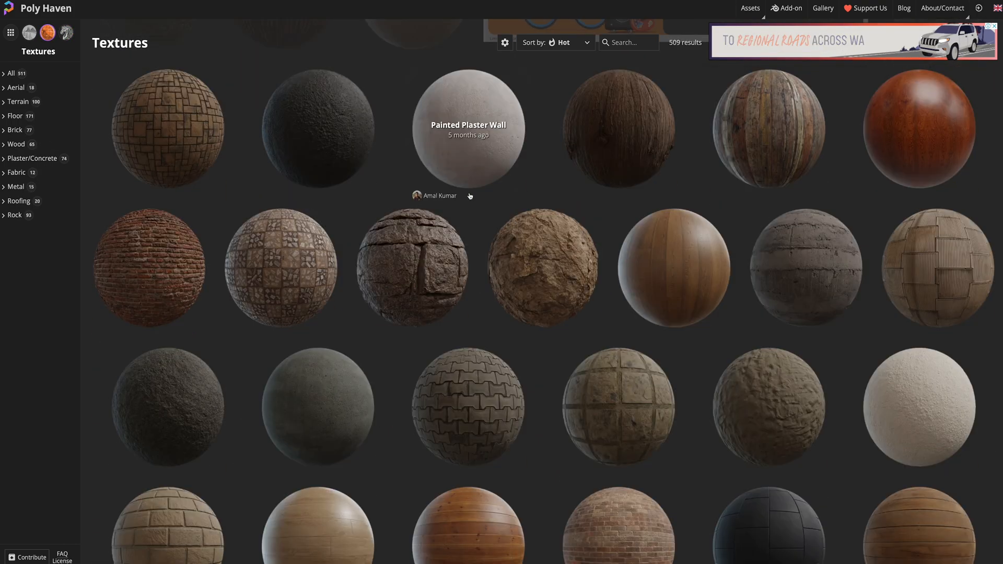
Step: Inspect the Gray Rocks texture and its site photo, then the Lichen Rock texture
scroll("down", 3)
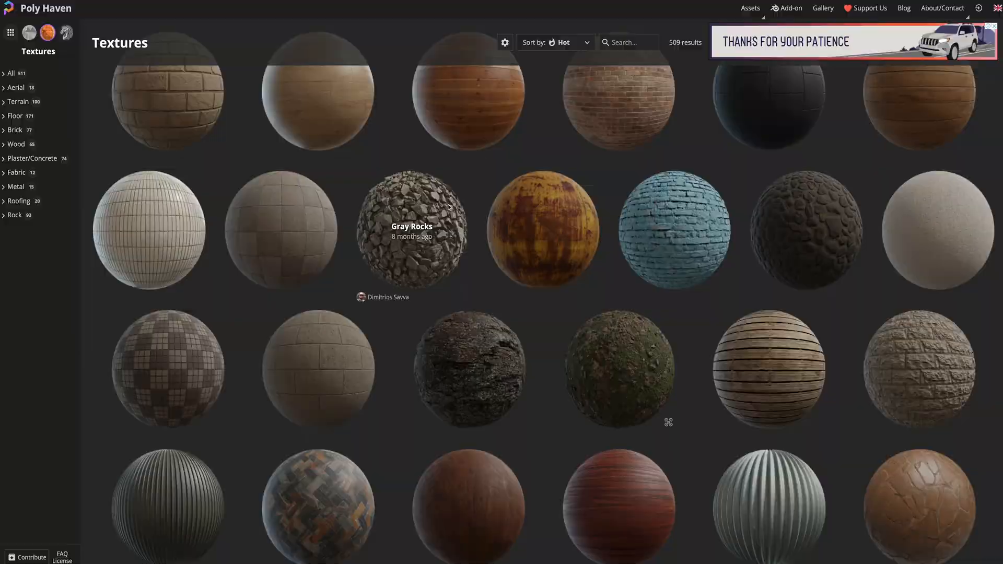
left_click(411, 229)
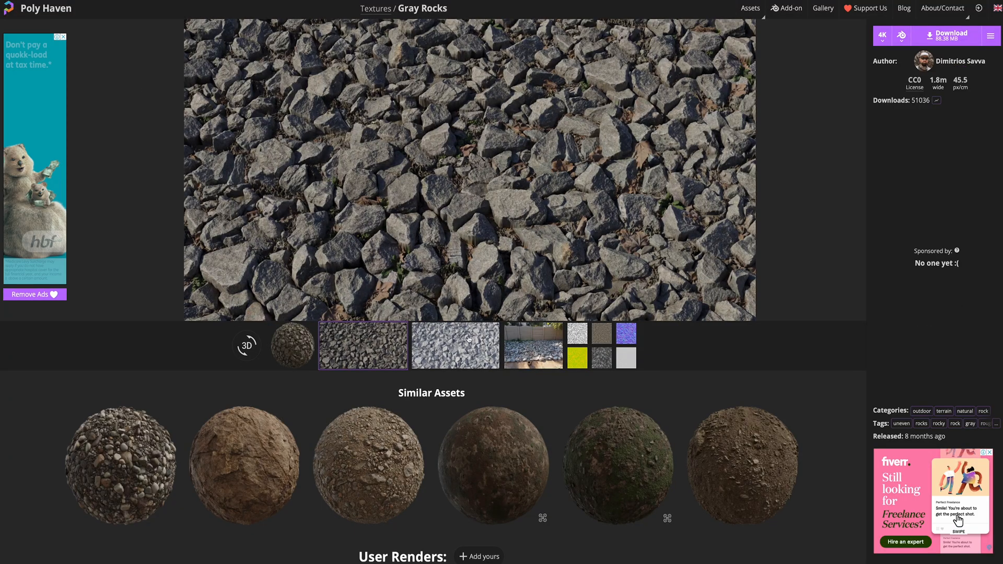
left_click(532, 345)
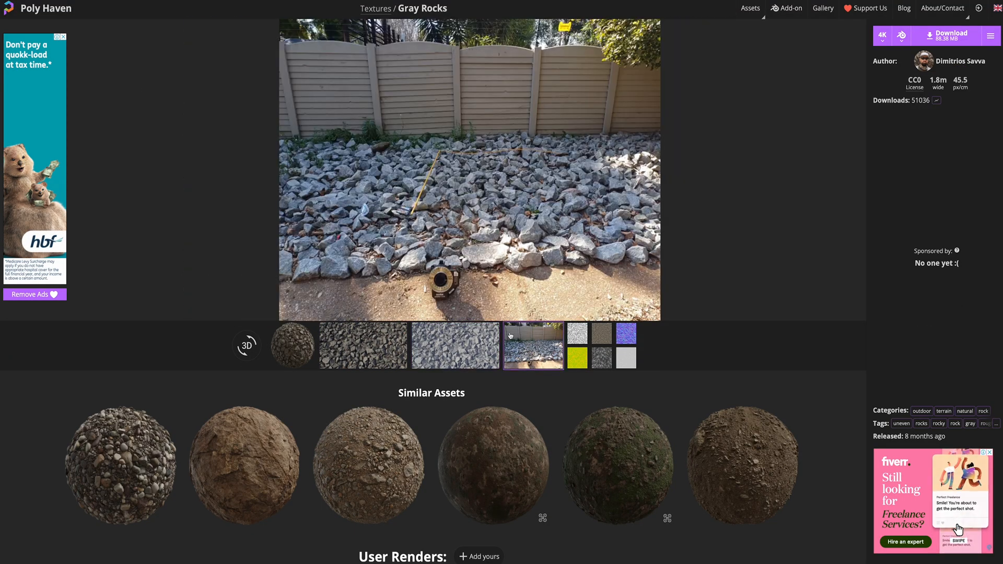
left_click(362, 345)
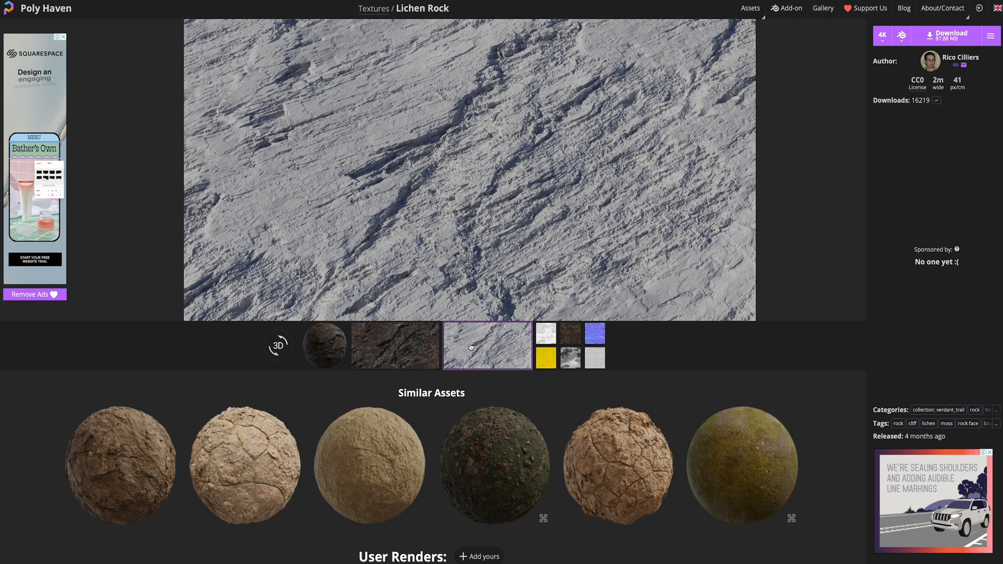
Step: Filter the textures library to Floor > Indoor
left_click(373, 8)
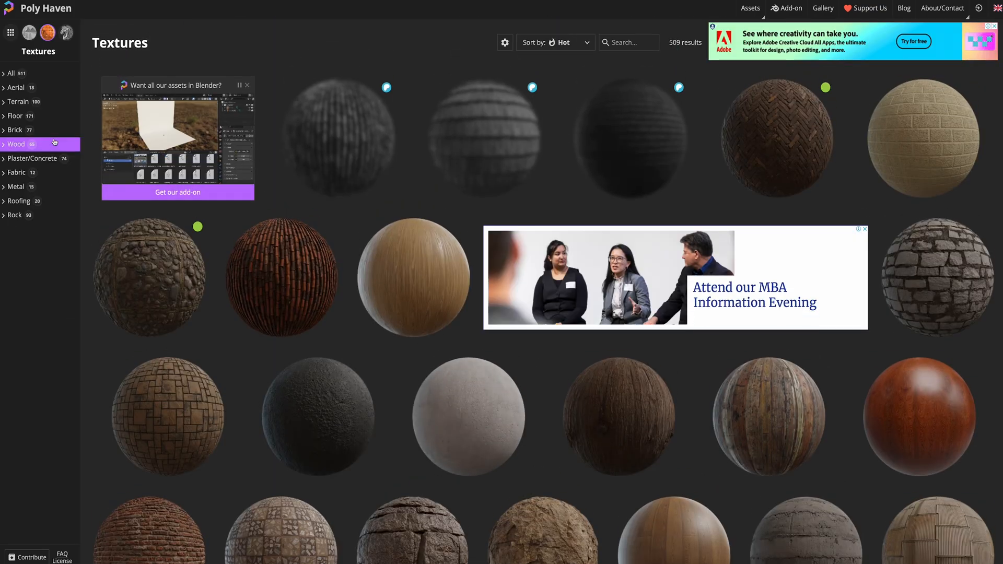
left_click(16, 116)
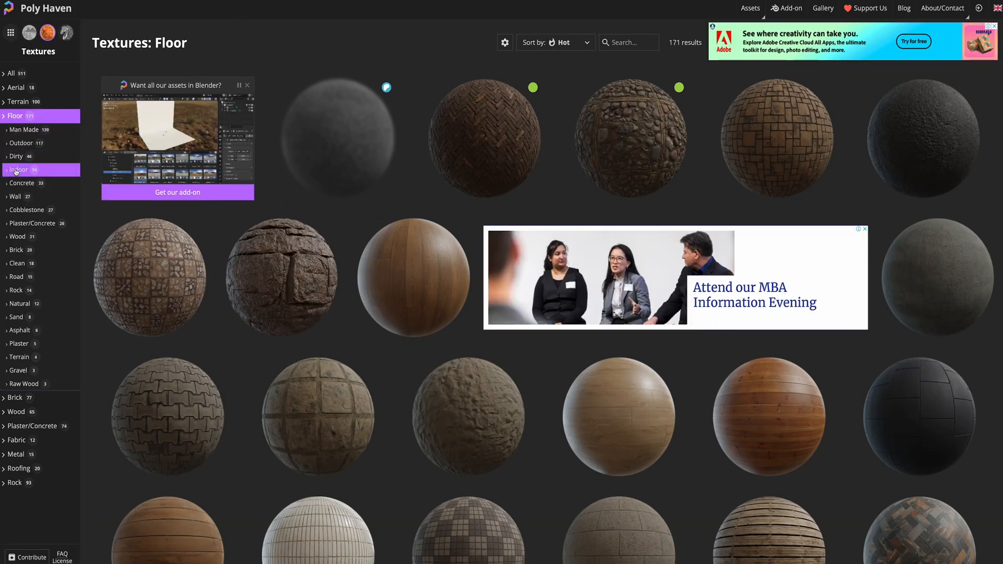
left_click(19, 169)
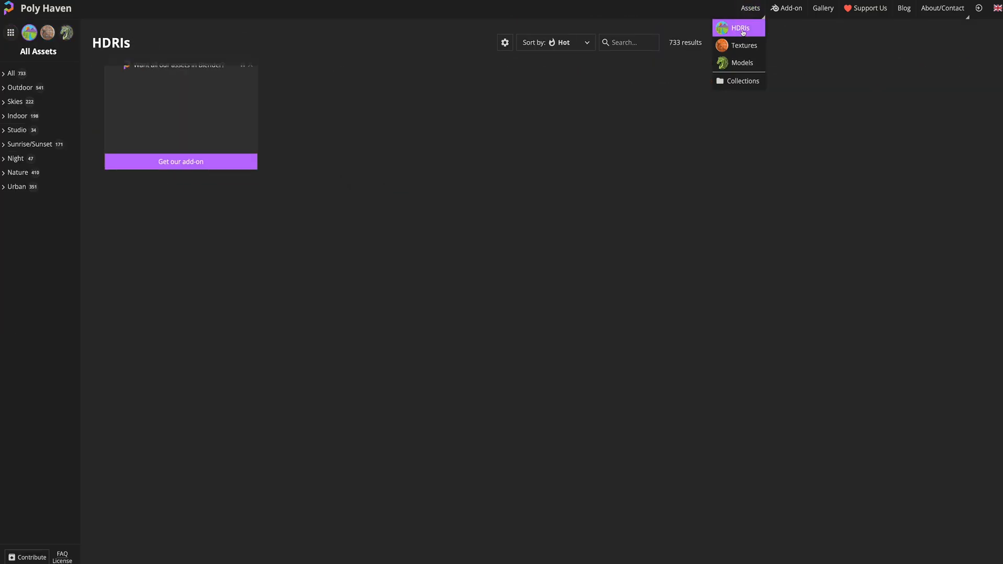
Step: Preview the Rosendal Plains 2, Overcast Soil (Pure Sky) and Victoria Sunset HDRIs
left_click(739, 28)
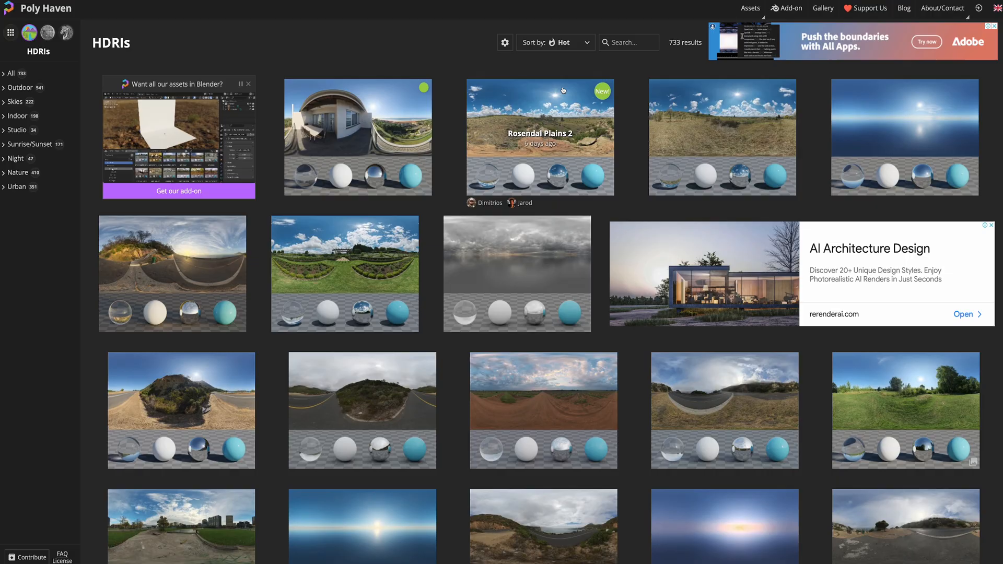
left_click(539, 136)
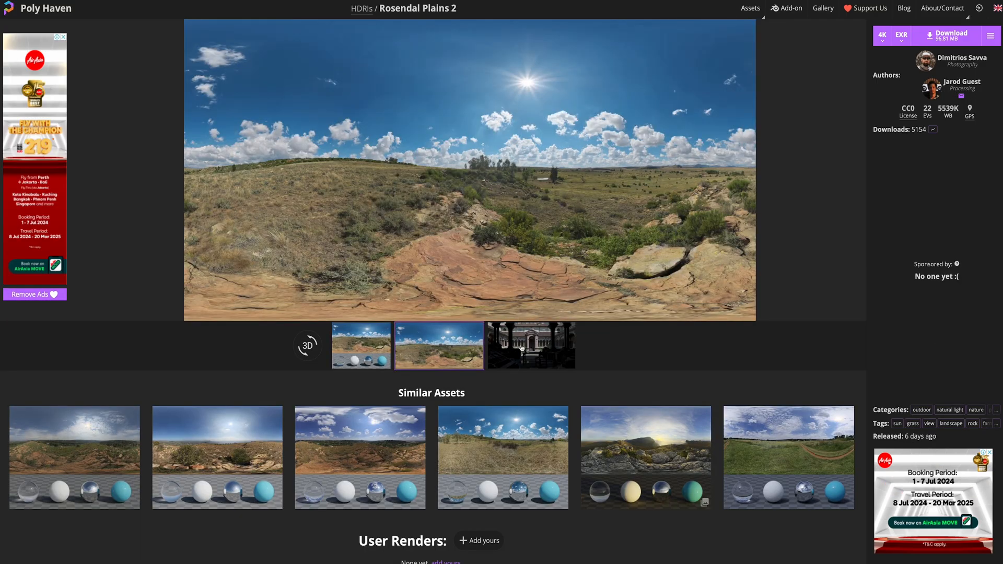
left_click(530, 345)
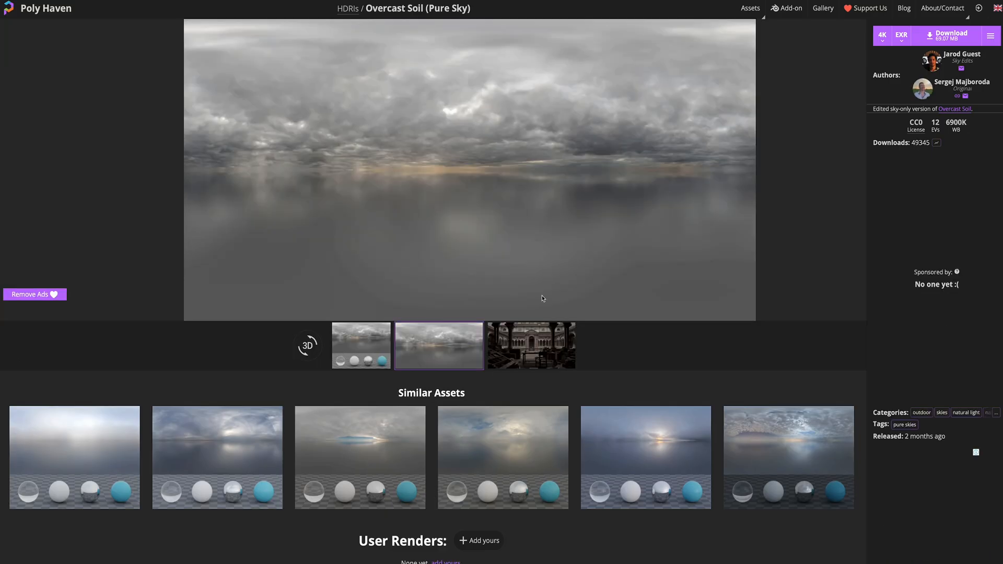
left_click(530, 345)
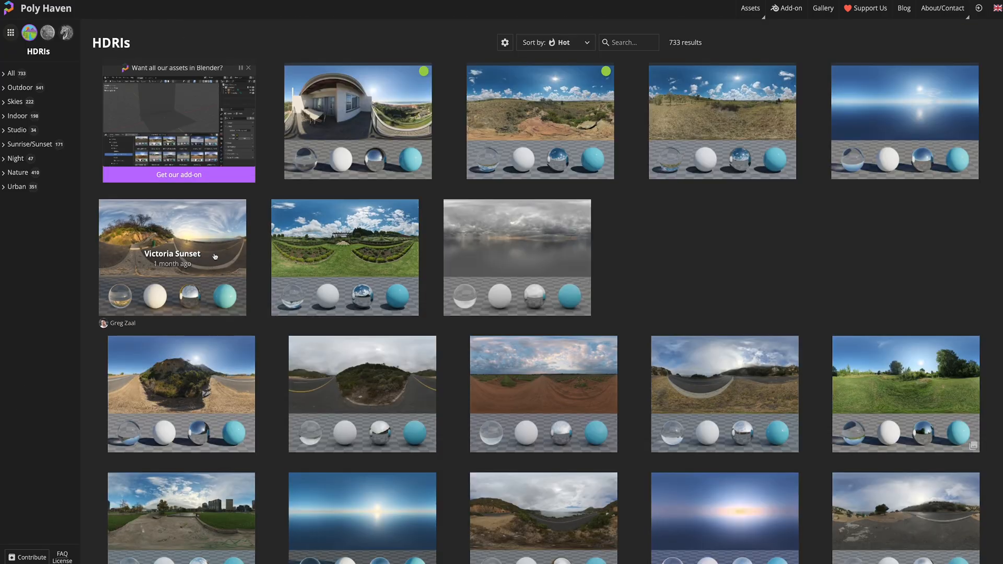
left_click(172, 256)
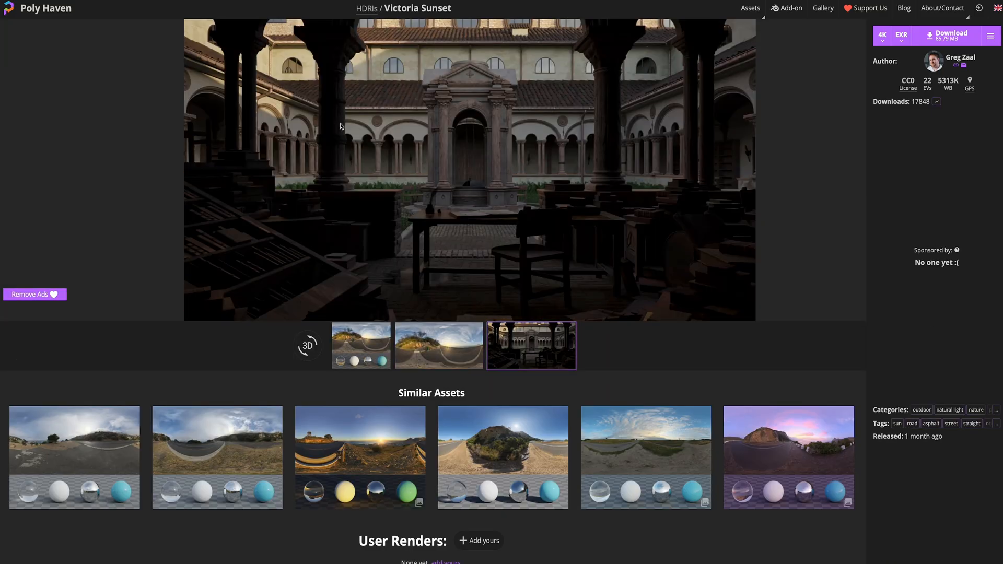
left_click(366, 9)
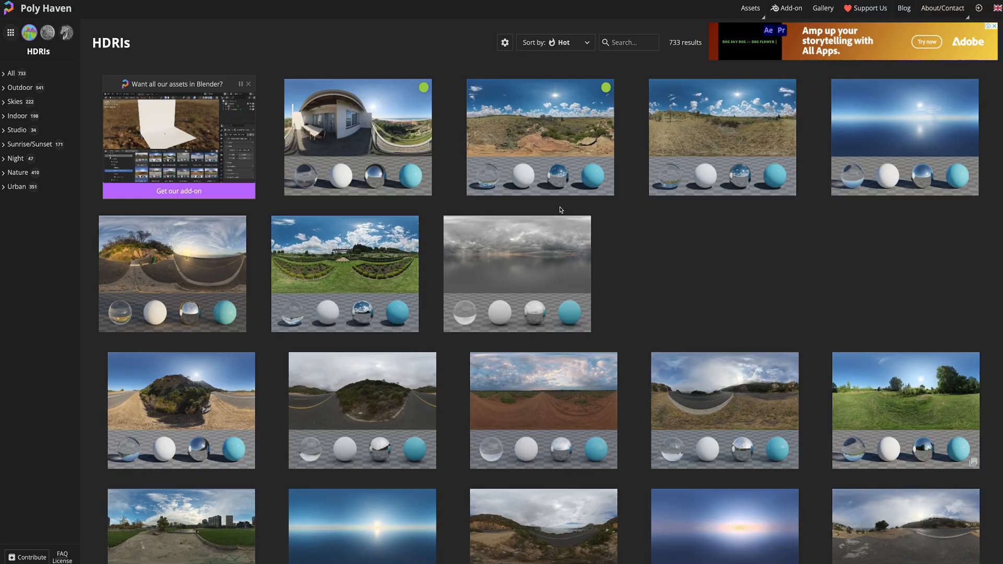